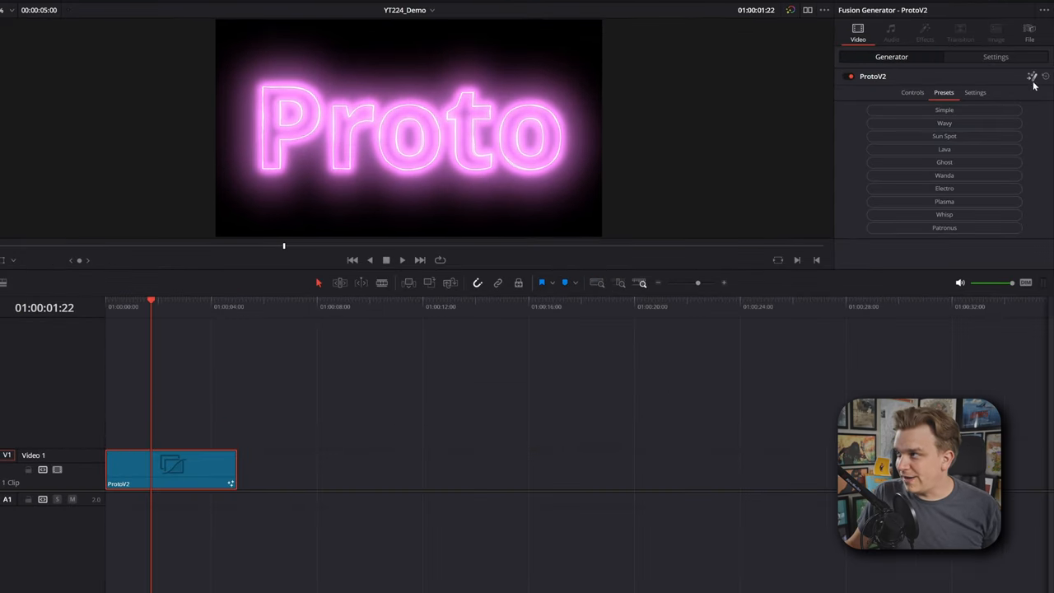
Open the ProtoV2 generator on the Fusion page to view its node graph
left_click(527, 583)
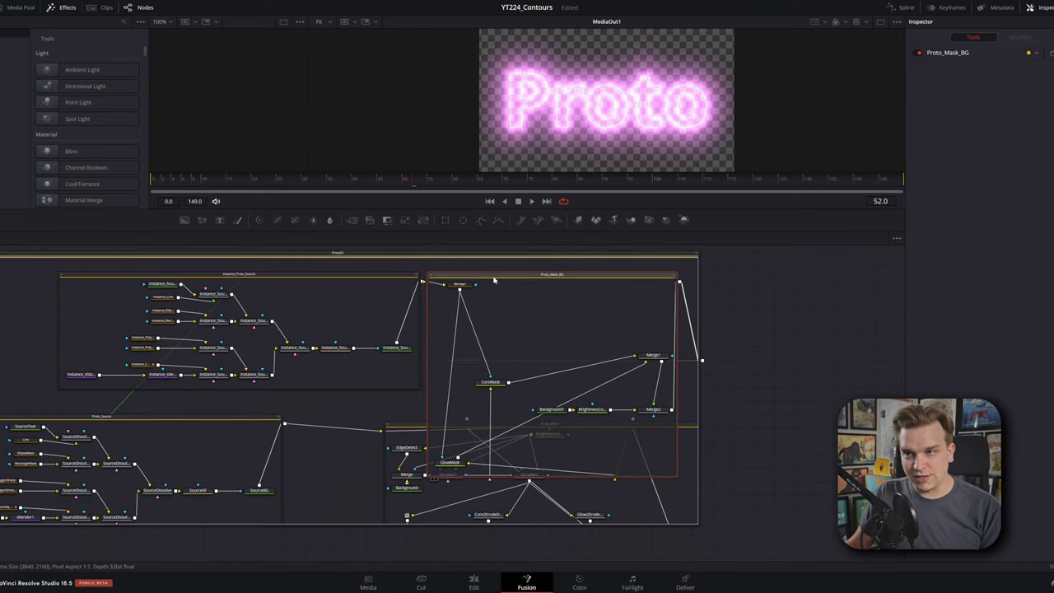
left_click(477, 565)
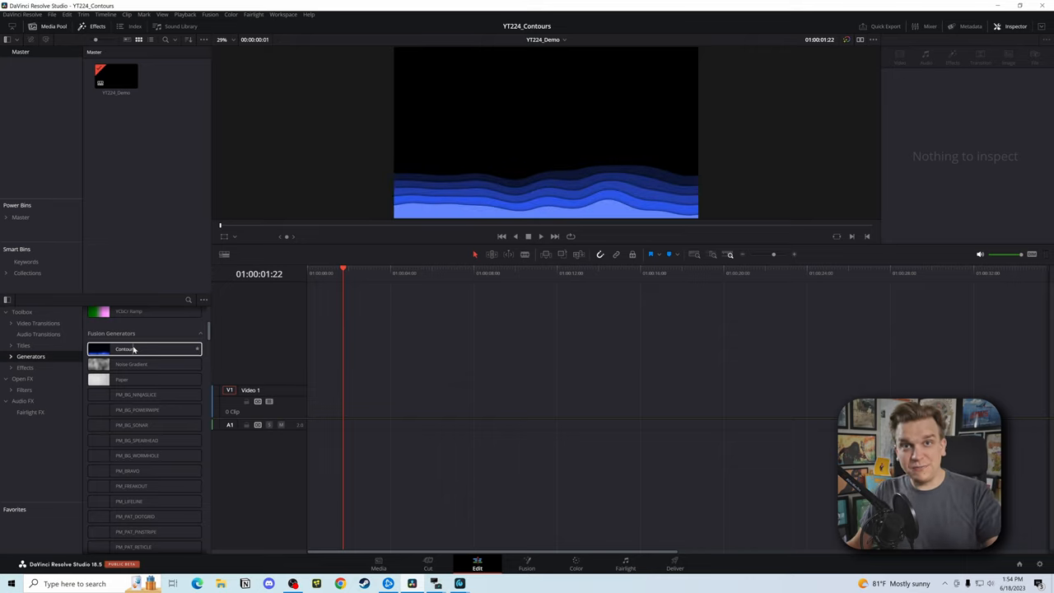
Place Contours on V1, pick the topographic version 3 look, and raise Movement Rate slightly
left_click_drag(124, 349, 342, 401)
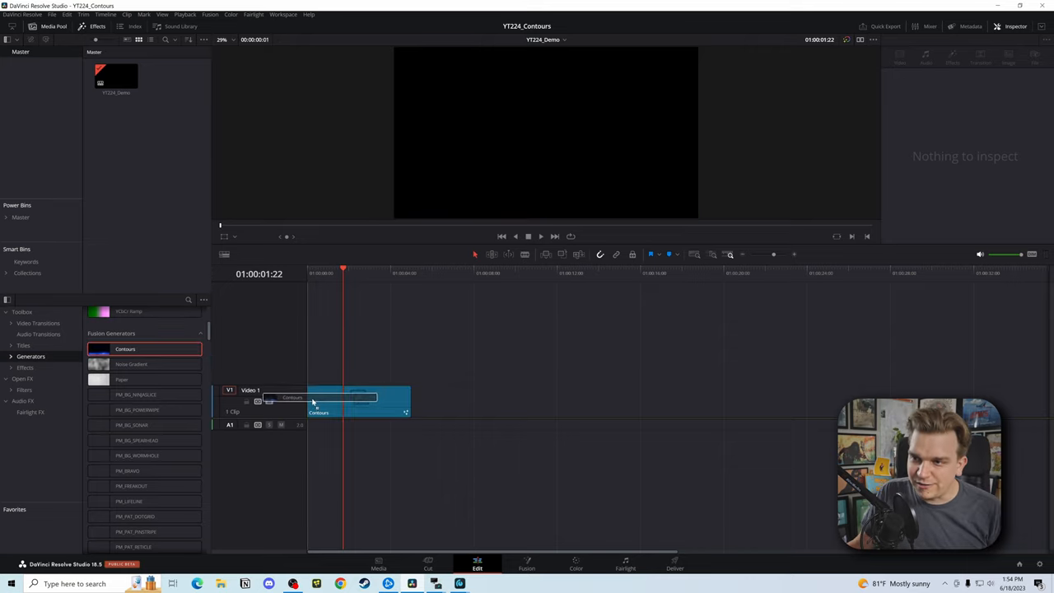
left_click(359, 399)
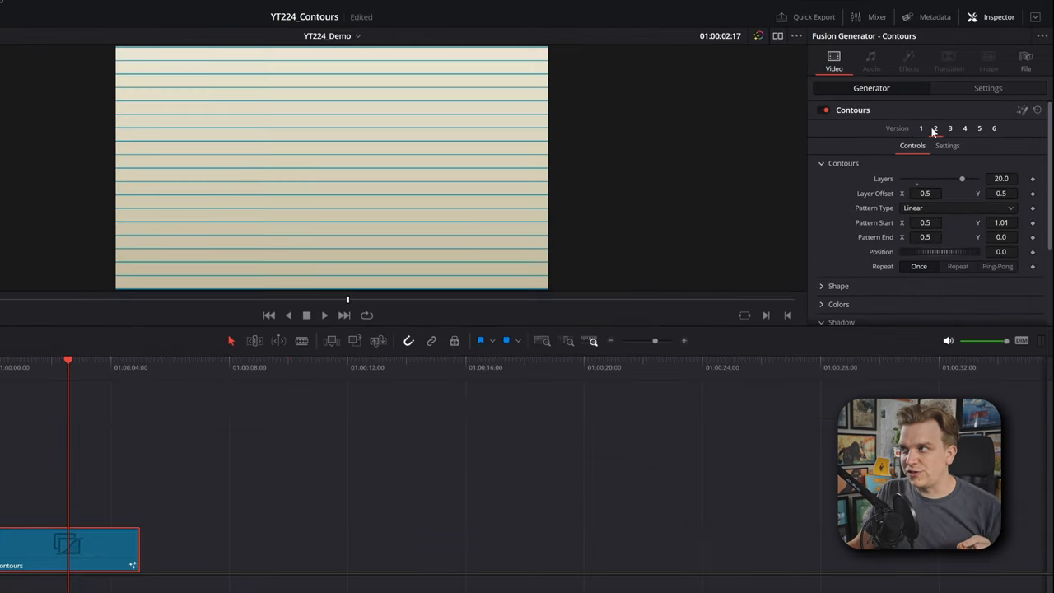
left_click(950, 127)
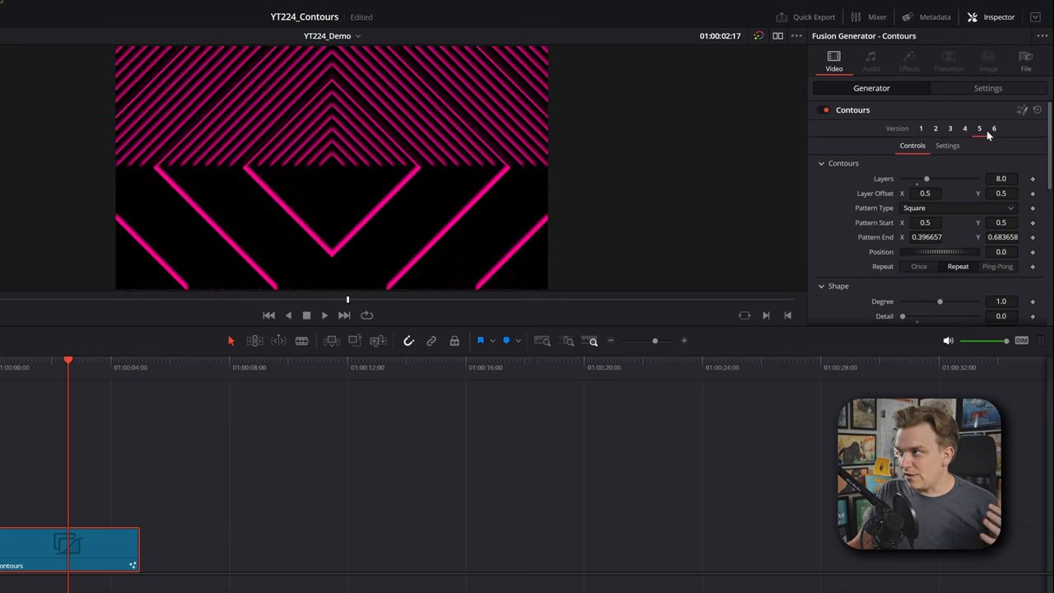
left_click(964, 129)
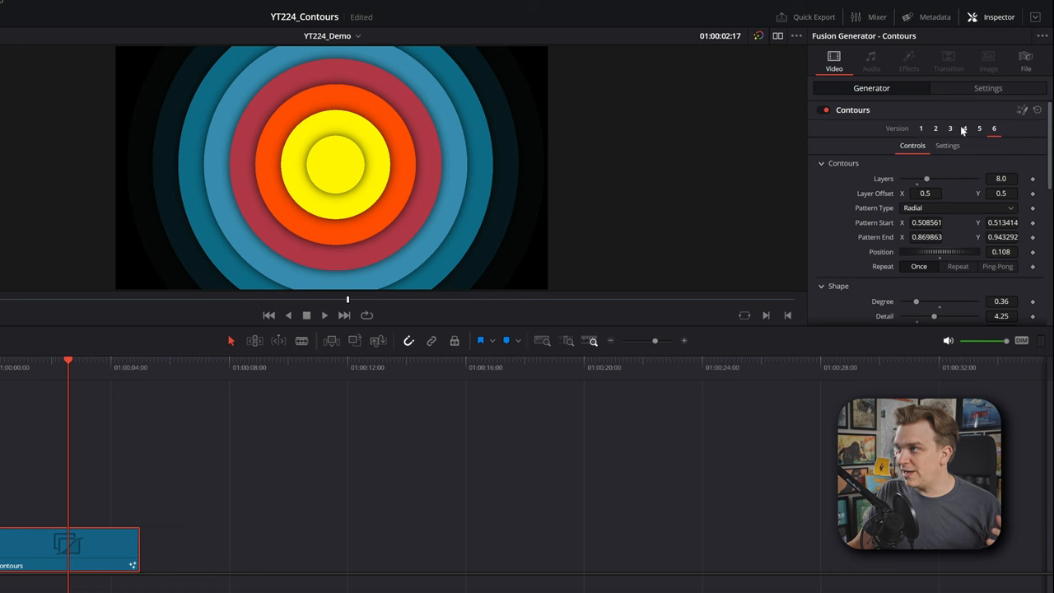
left_click(950, 128)
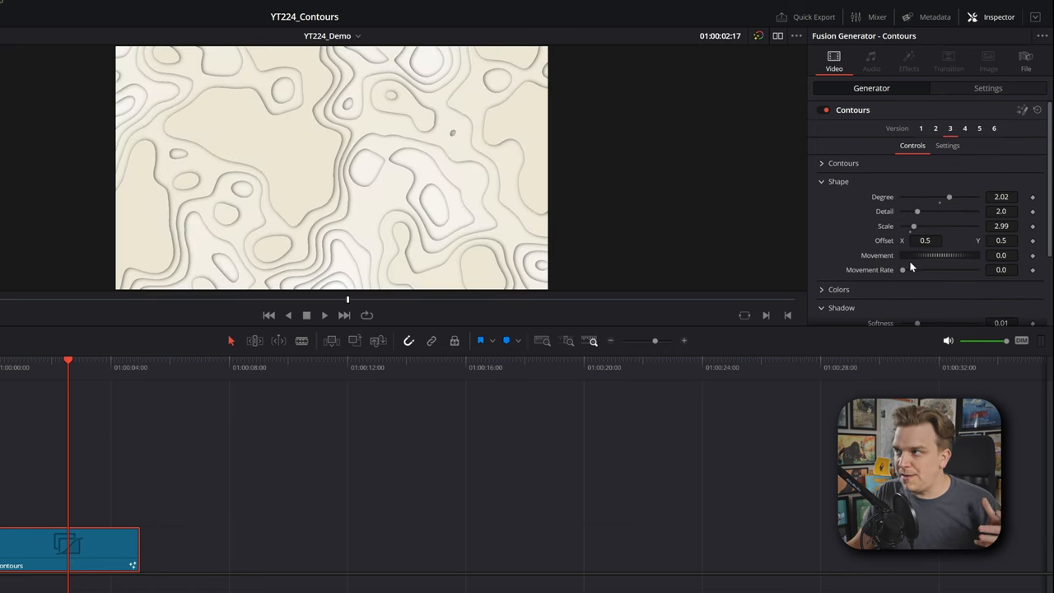
left_click_drag(903, 269, 908, 269)
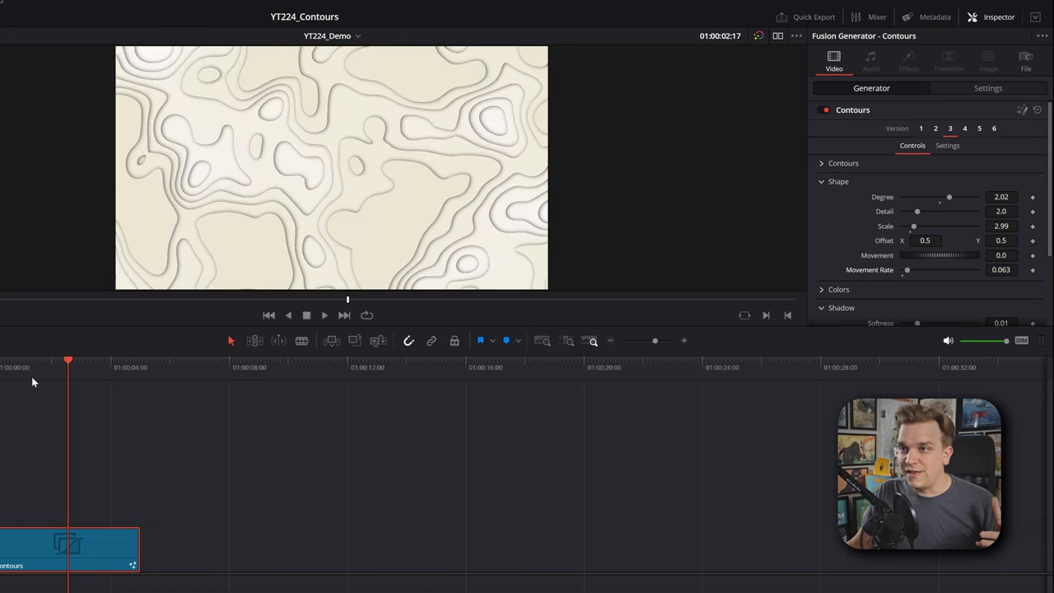
left_click_drag(68, 360, 43, 360)
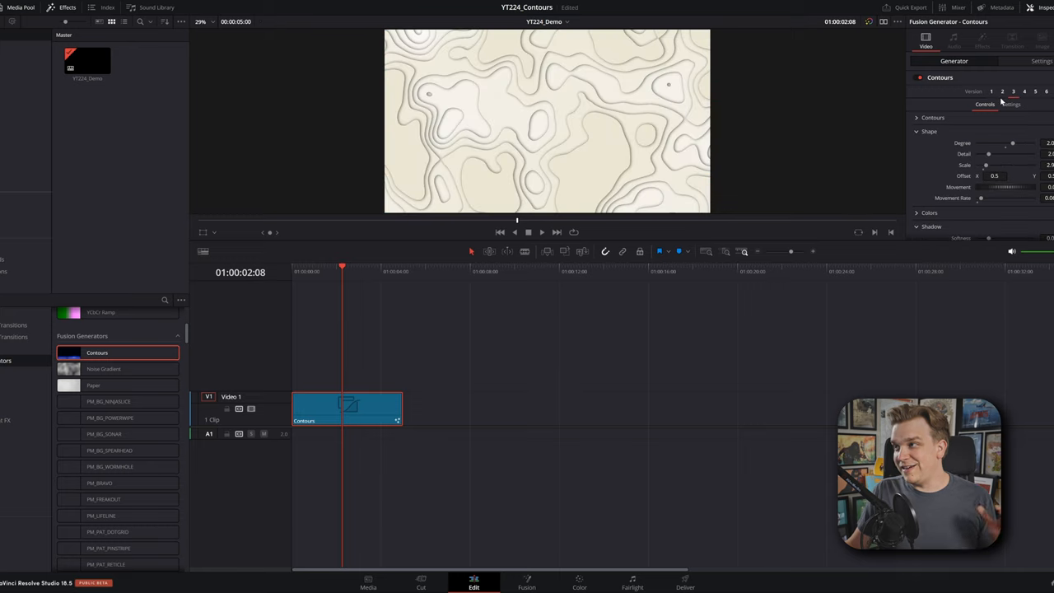
Open Contours on the Fusion page and expand its group node
left_click(1003, 92)
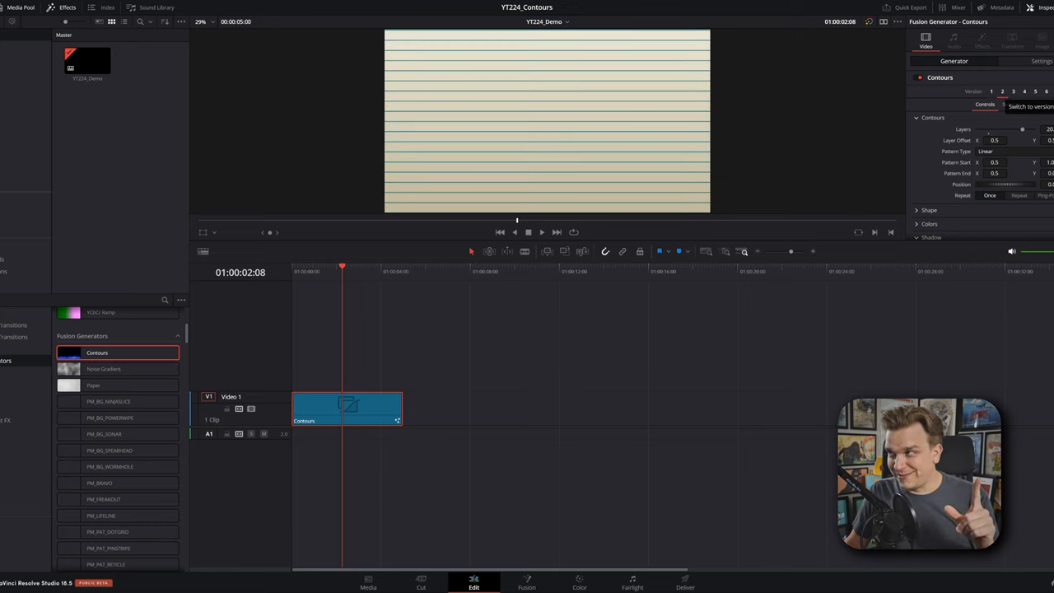
left_click(527, 581)
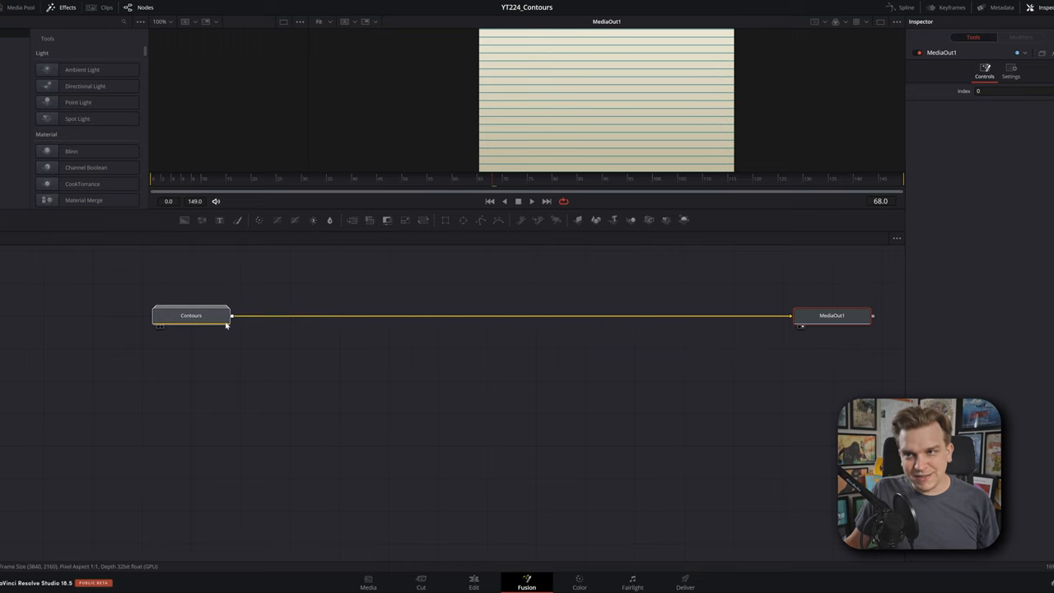
double_click(191, 316)
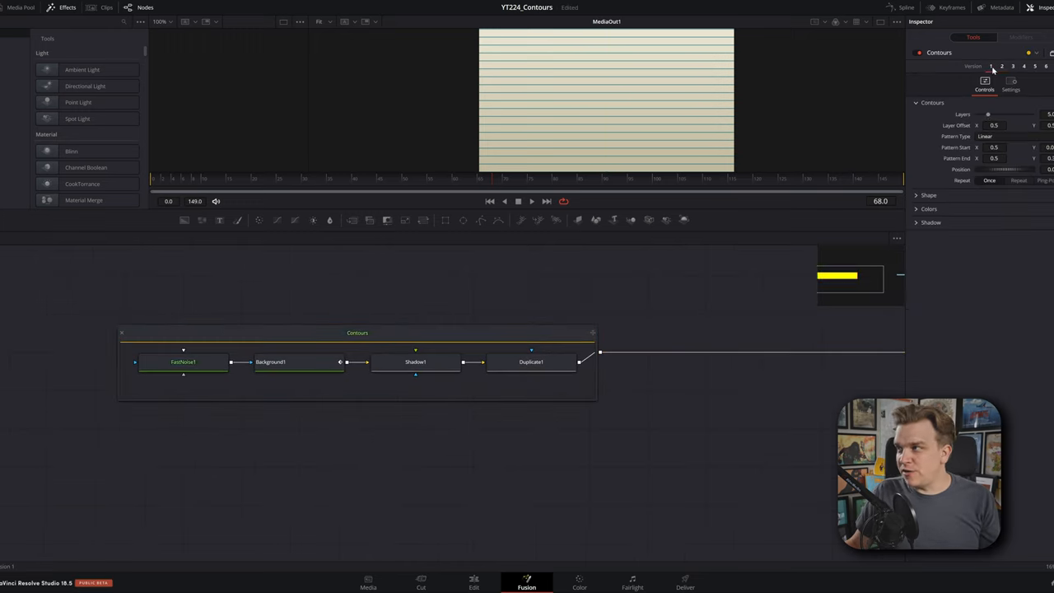
Compare preset versions, including grey reflected version 5 and colourful radial version 6
left_click(1013, 66)
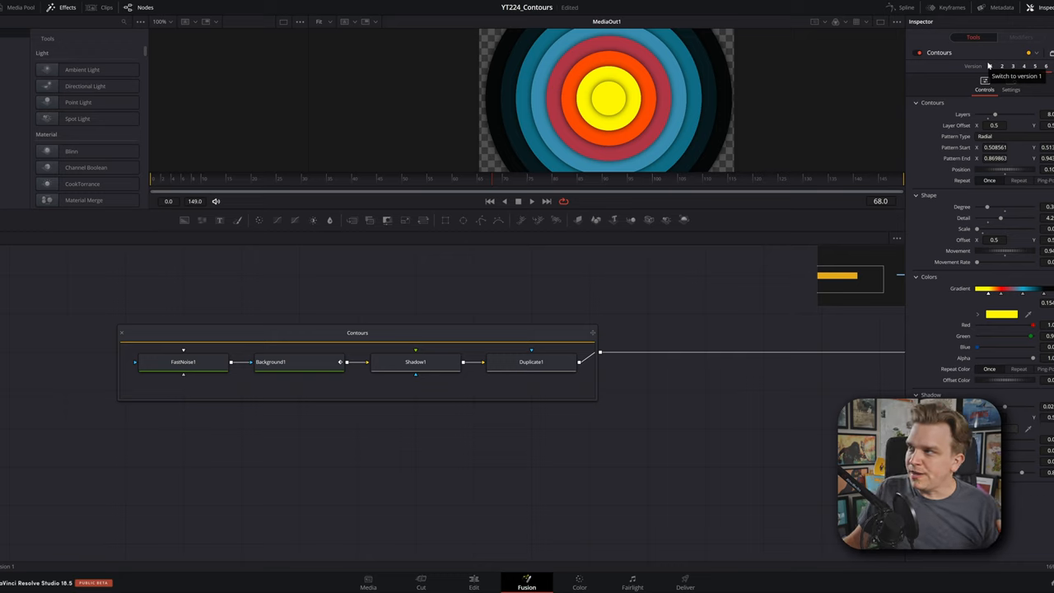
left_click(1003, 66)
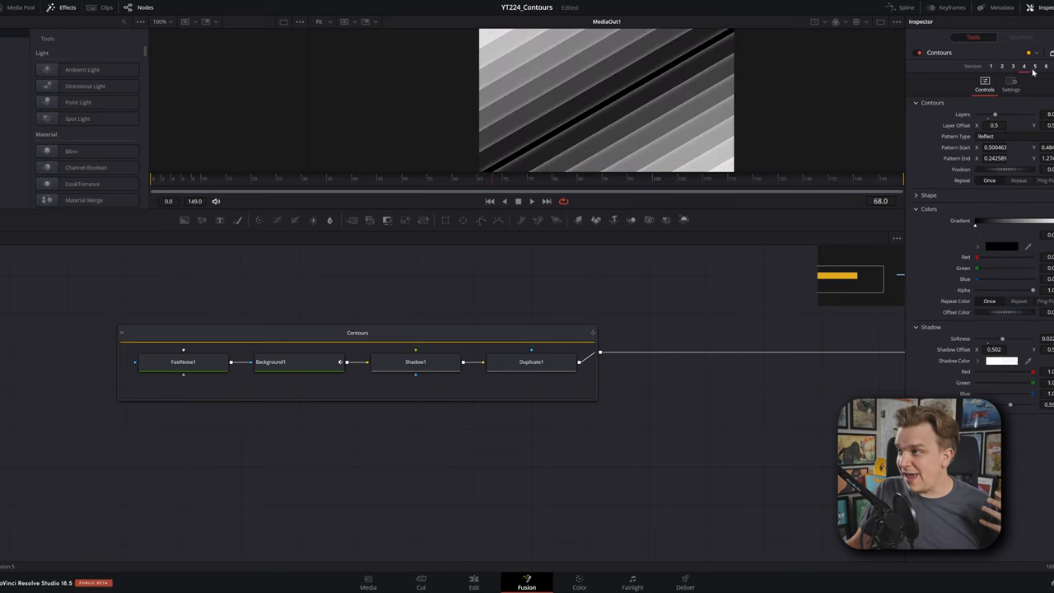
left_click(1013, 136)
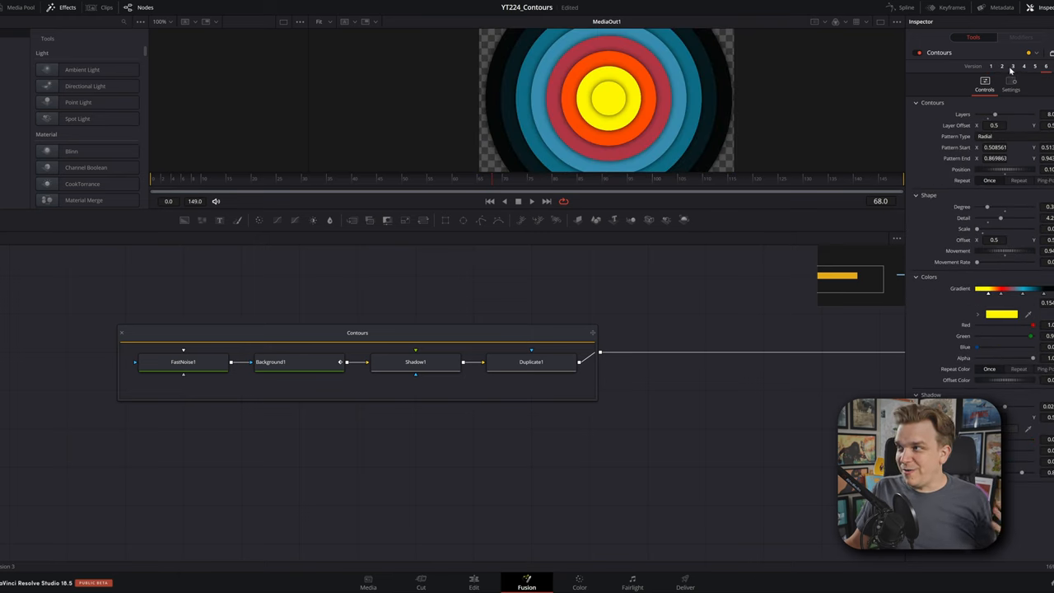
left_click(991, 66)
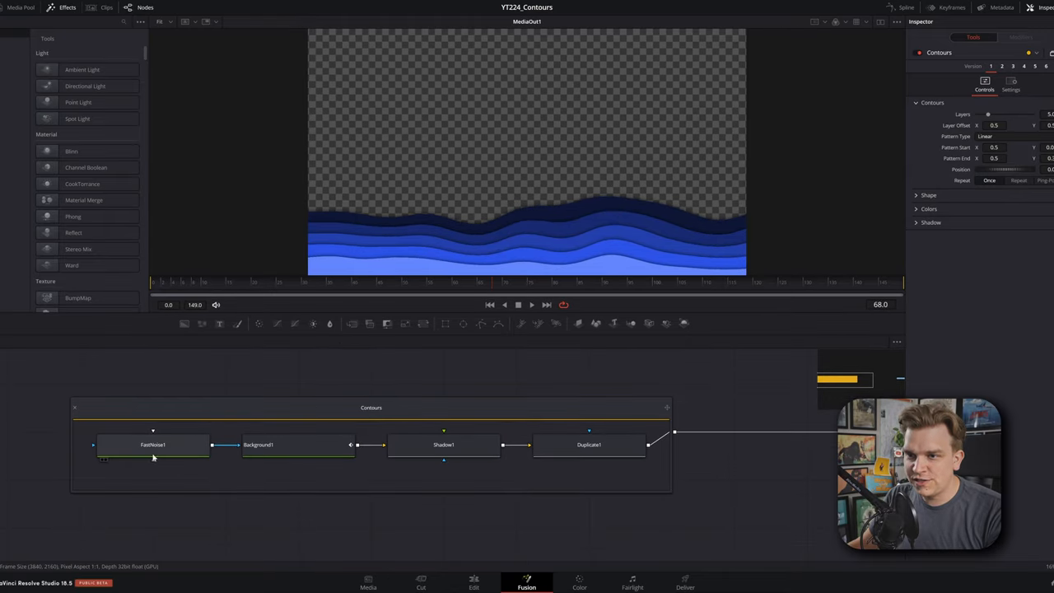
View FastNoise1, then add a FastNoise2 node with higher contrast and seethe rate
left_click(152, 445)
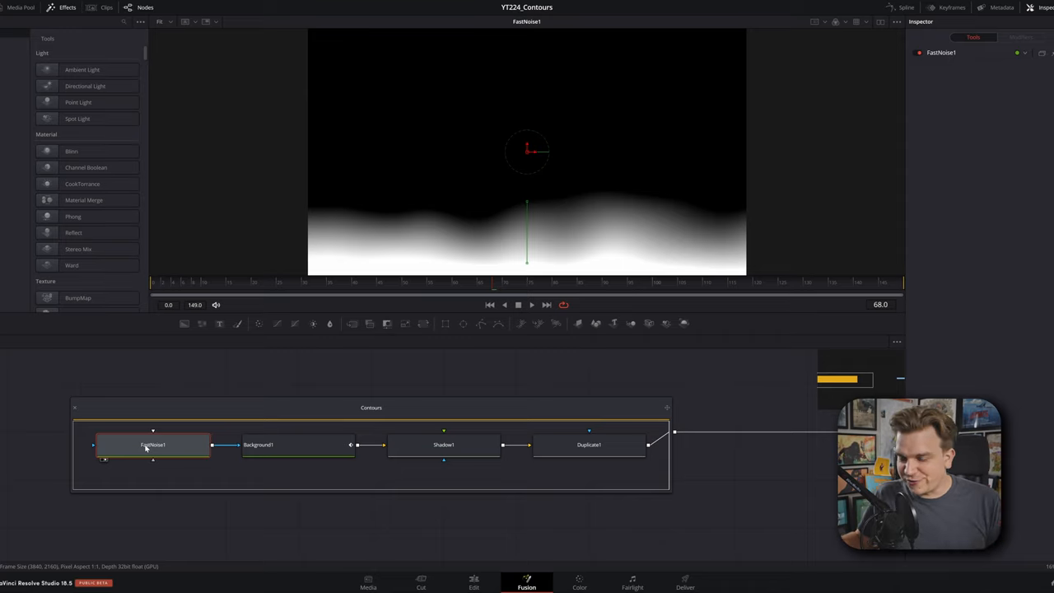
type("fa")
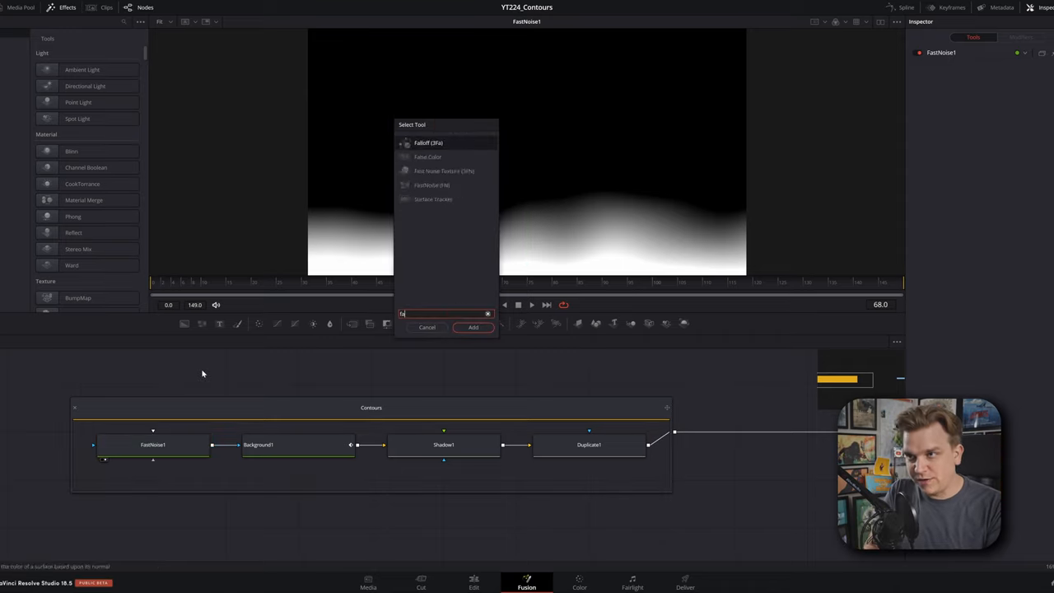
left_click(472, 327)
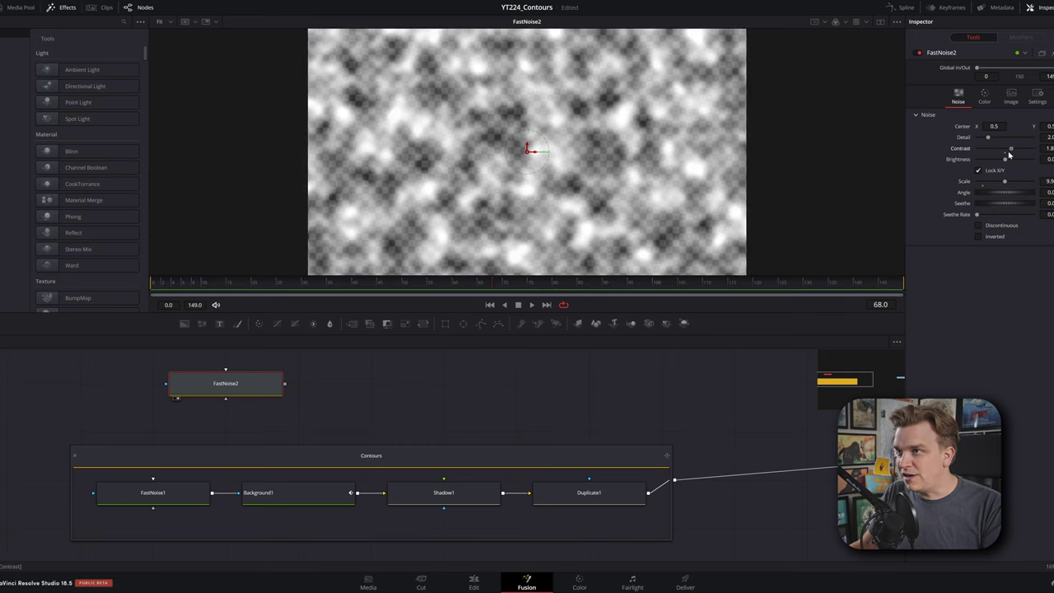
left_click_drag(989, 215, 988, 215)
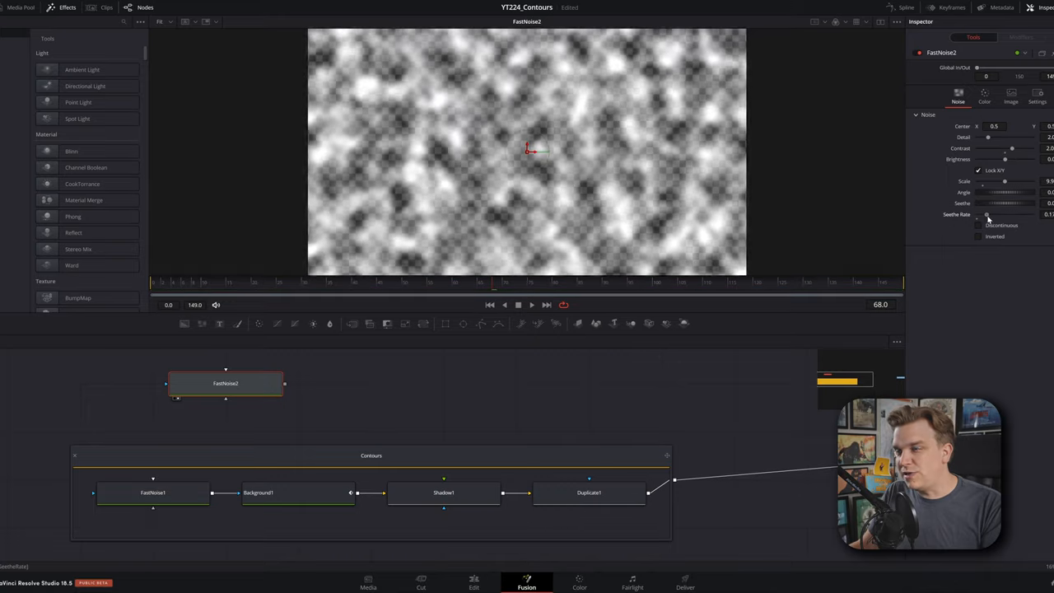
left_click_drag(986, 215, 1008, 215)
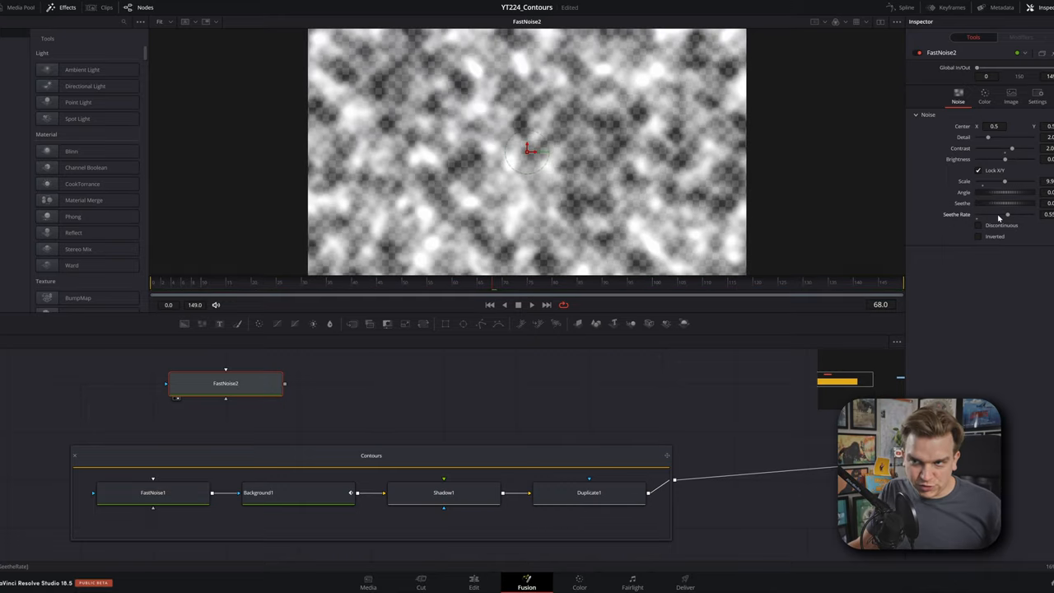
left_click(152, 493)
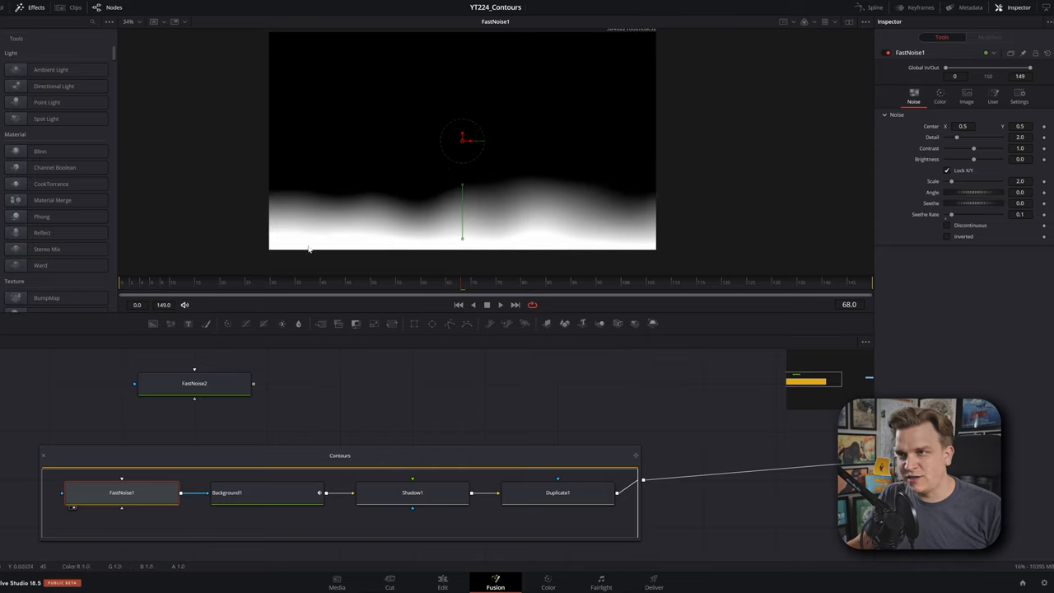
mouse_move(972, 221)
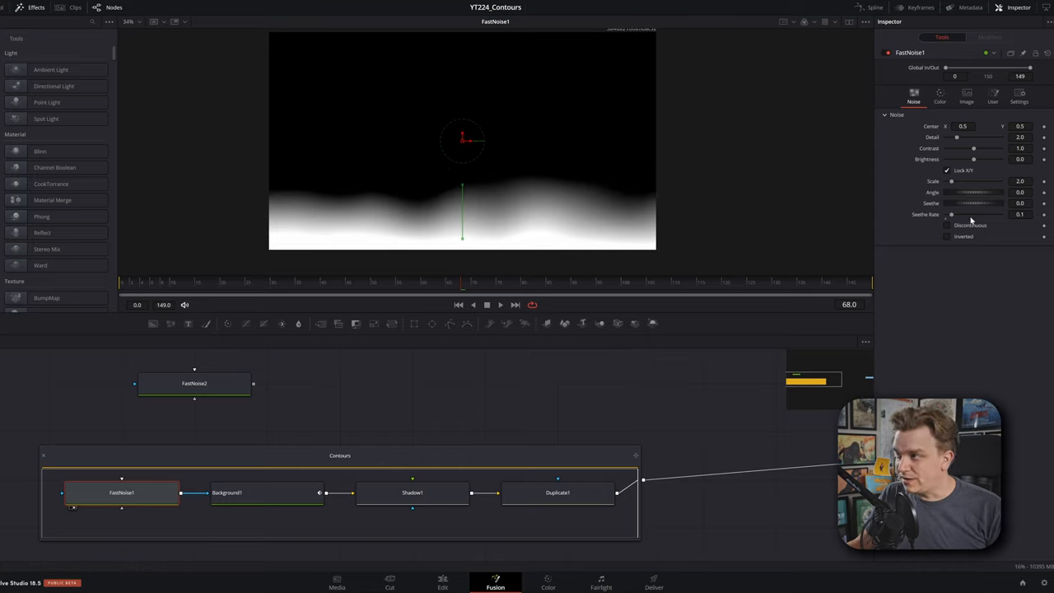
View FastNoise1 and Shadow1 outputs at different frames, ending on Shadow1's blue wave
left_click(144, 283)
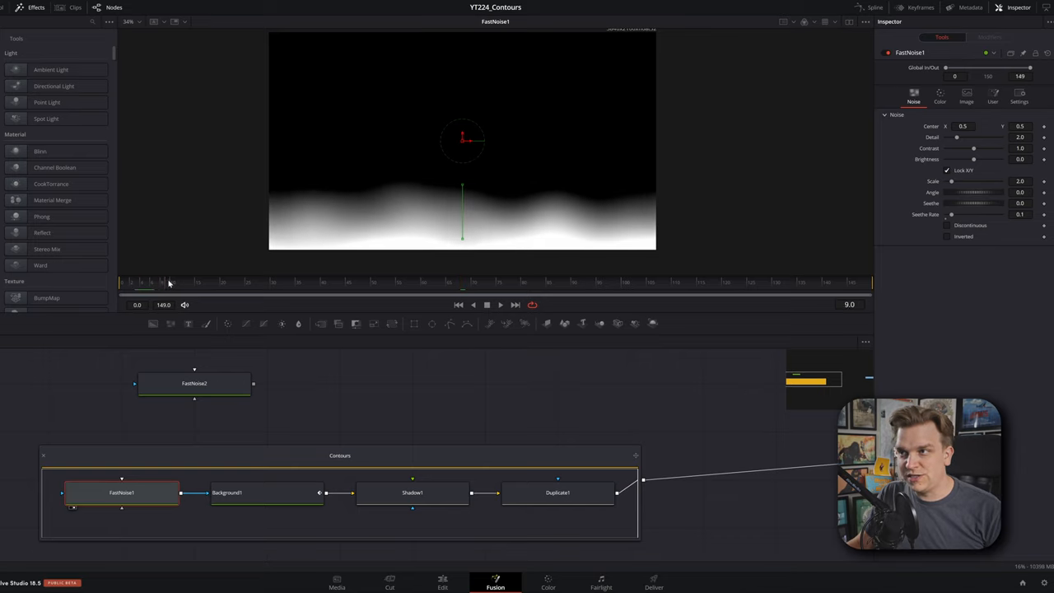
left_click(424, 292)
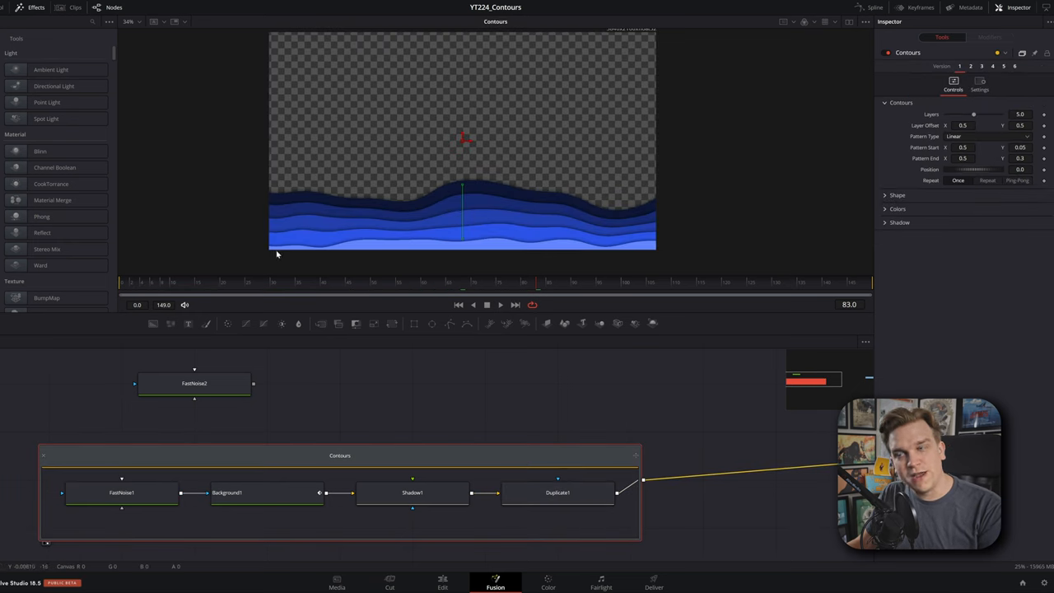
left_click(121, 493)
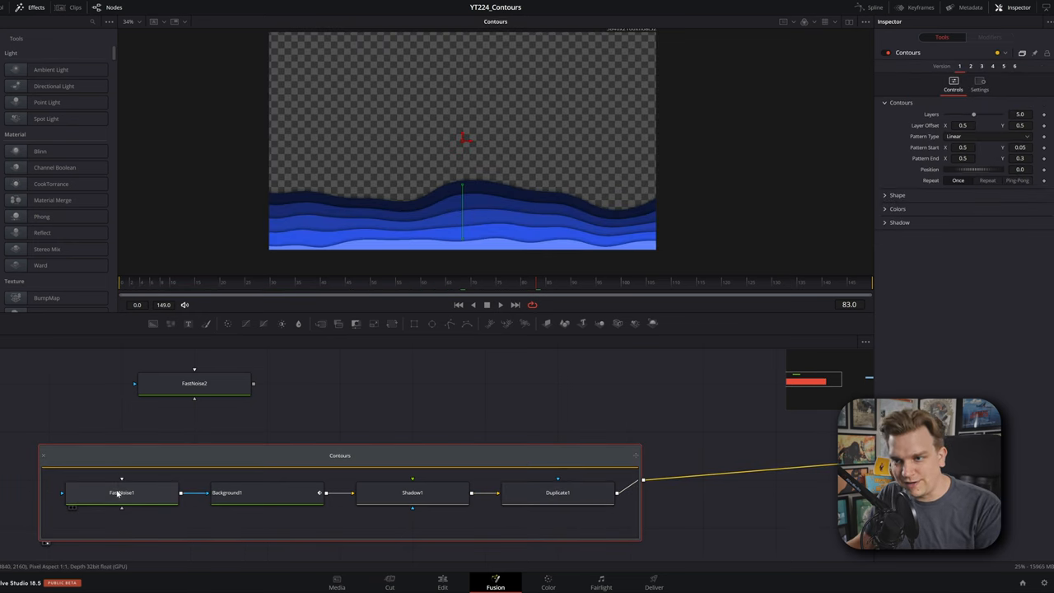
left_click(136, 493)
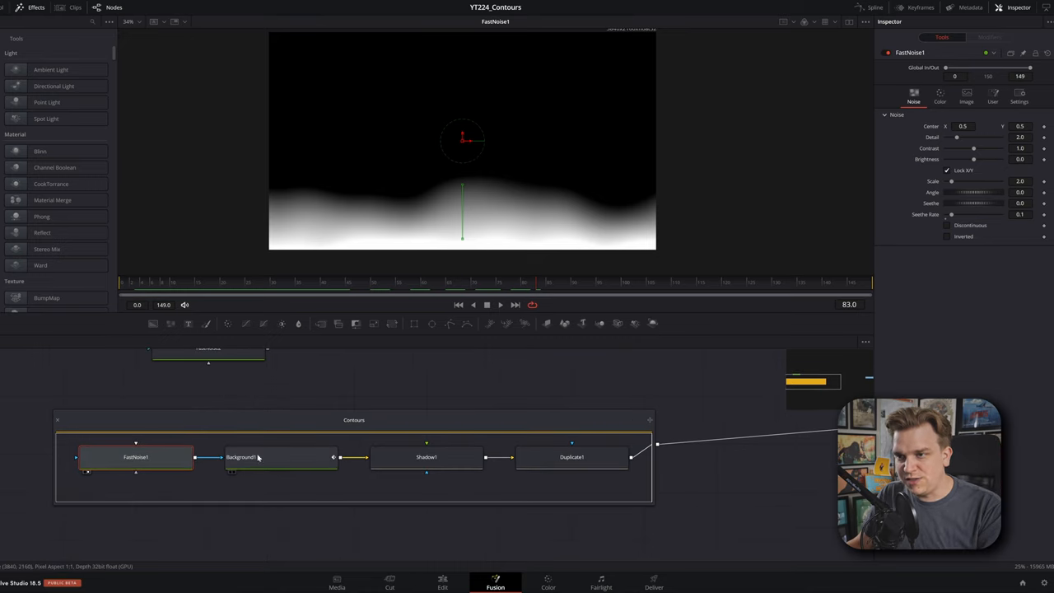
mouse_move(253, 469)
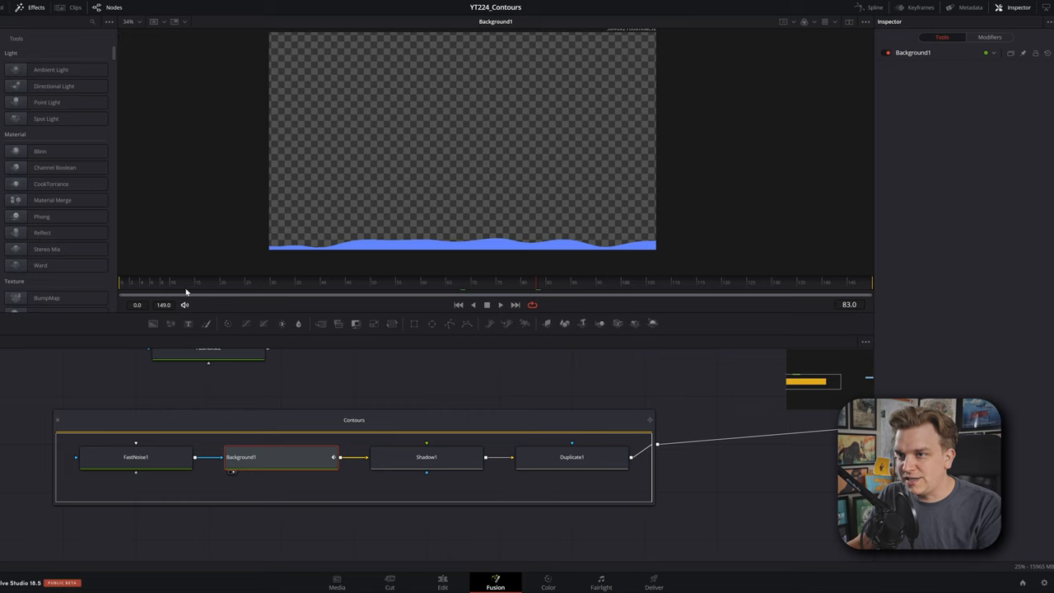
left_click(500, 304)
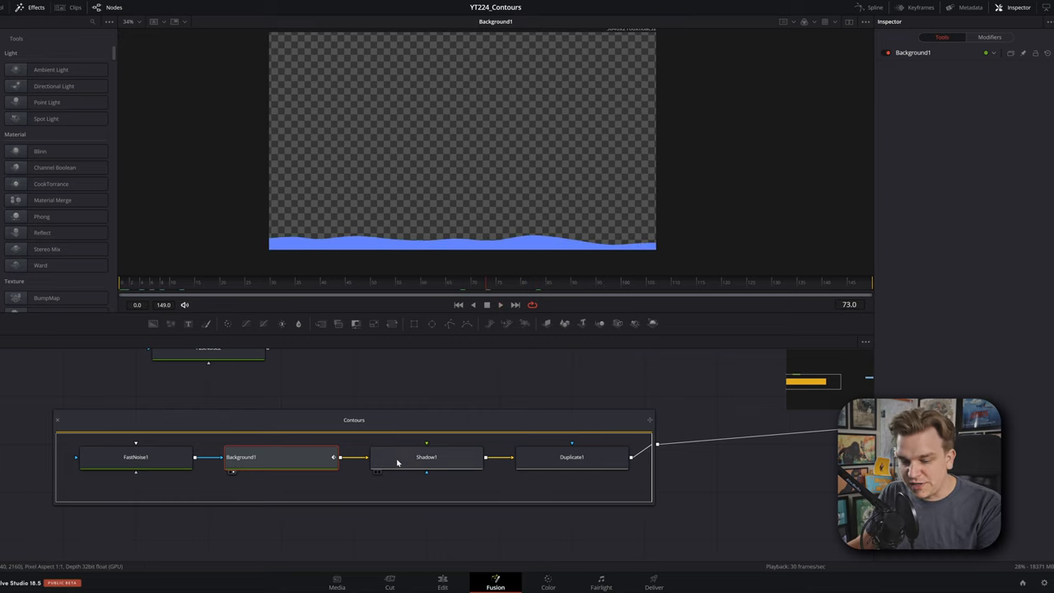
left_click(426, 457)
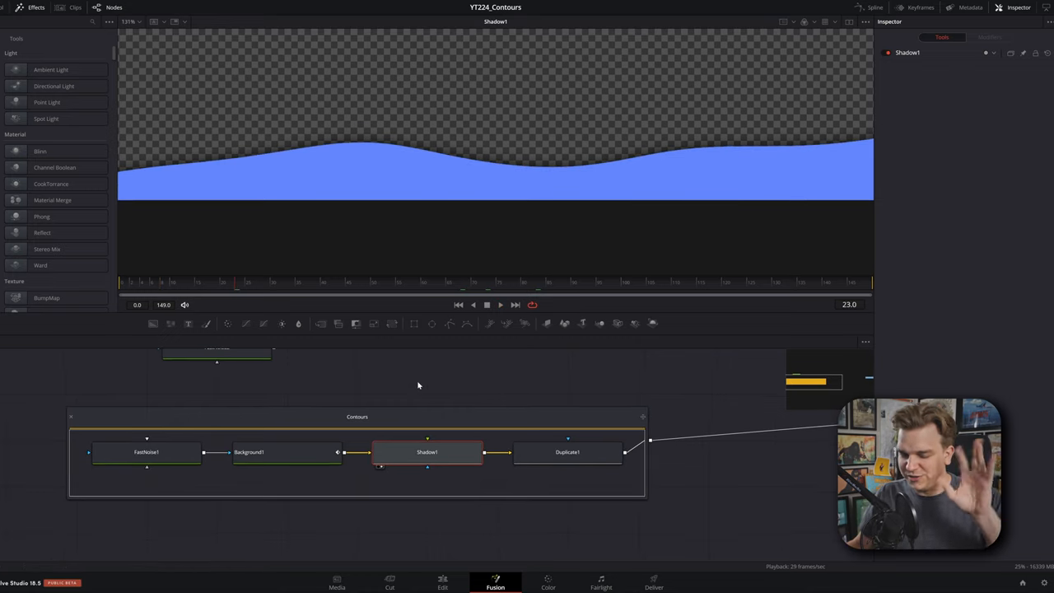
mouse_move(383, 382)
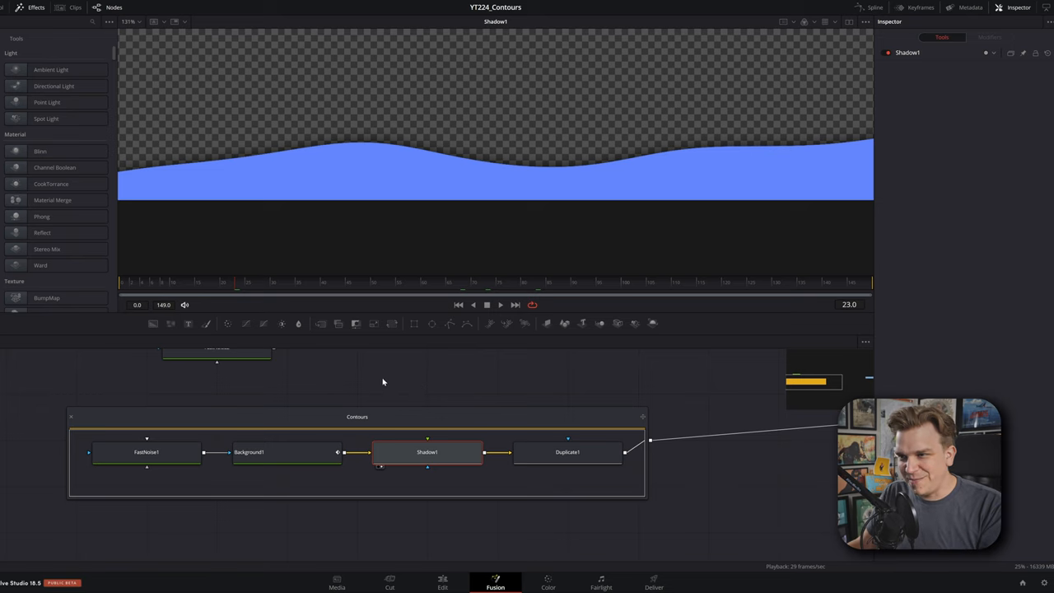
View Duplicate1 and set it to 10 copies with a 0.1 time offset
left_click(567, 452)
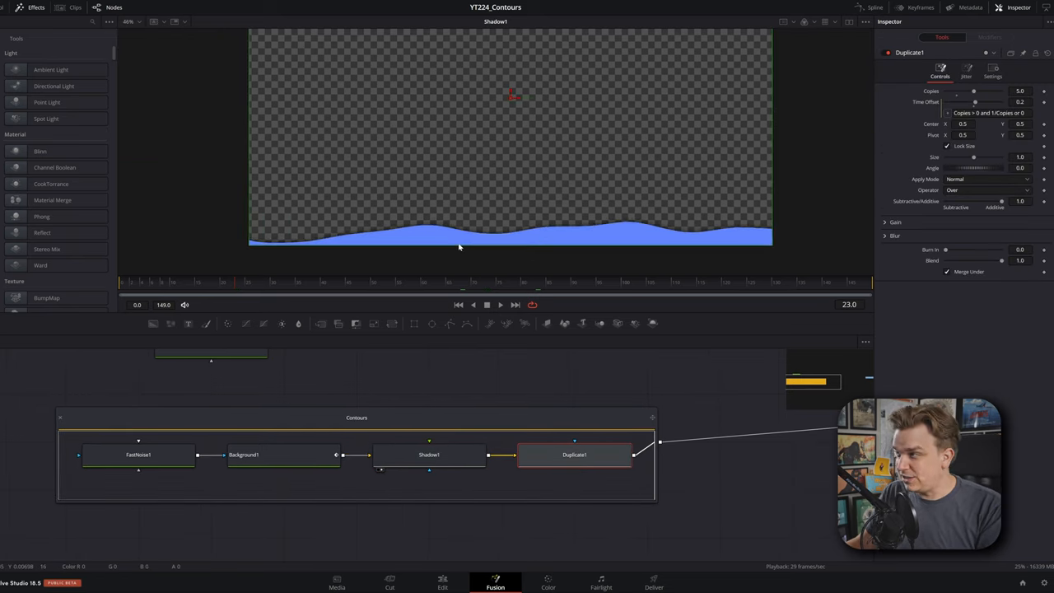
left_click(574, 454)
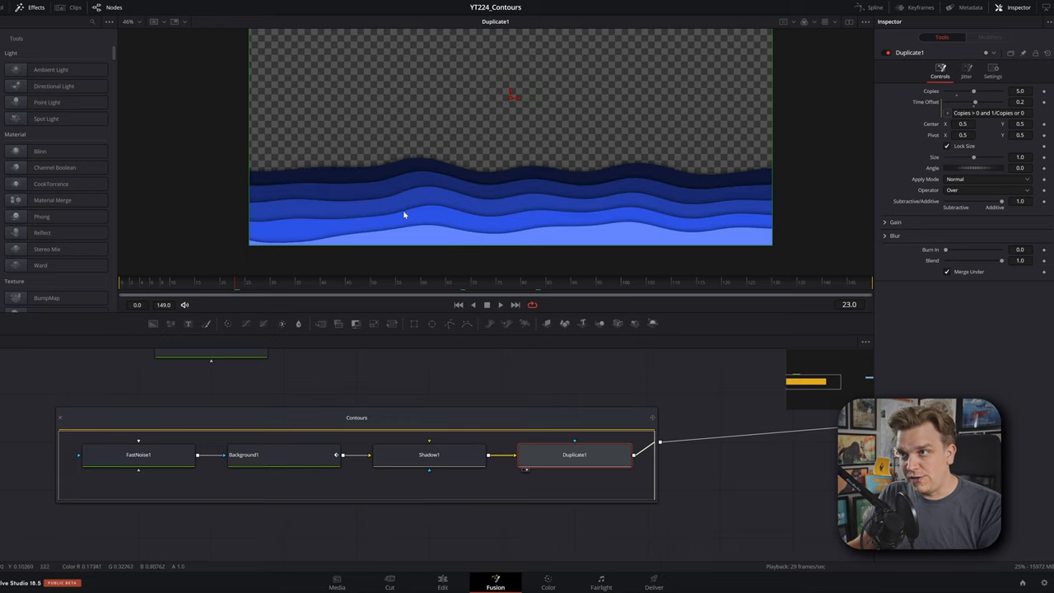
mouse_move(946, 99)
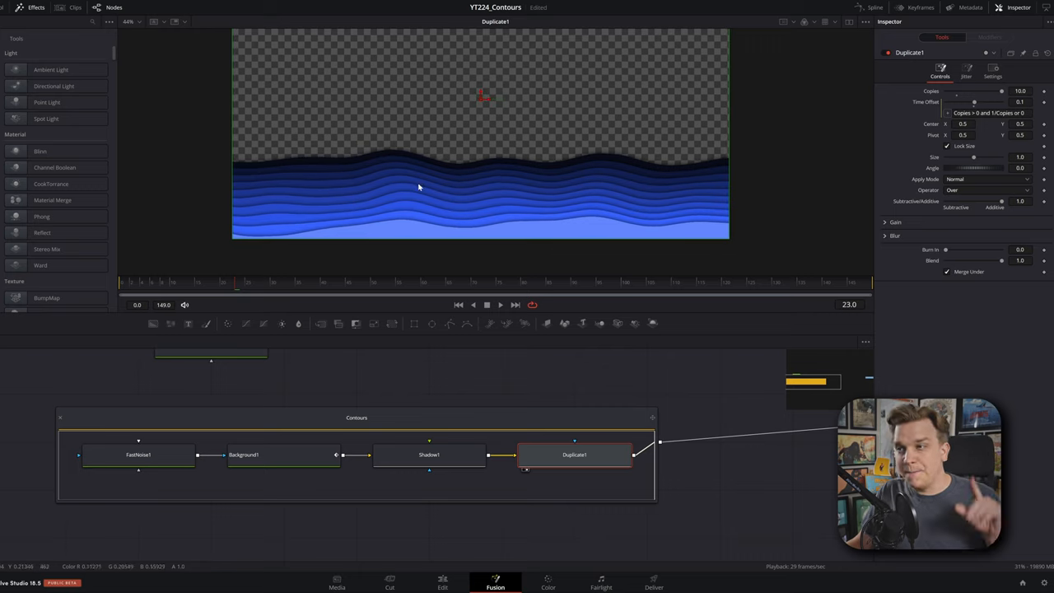
mouse_move(419, 248)
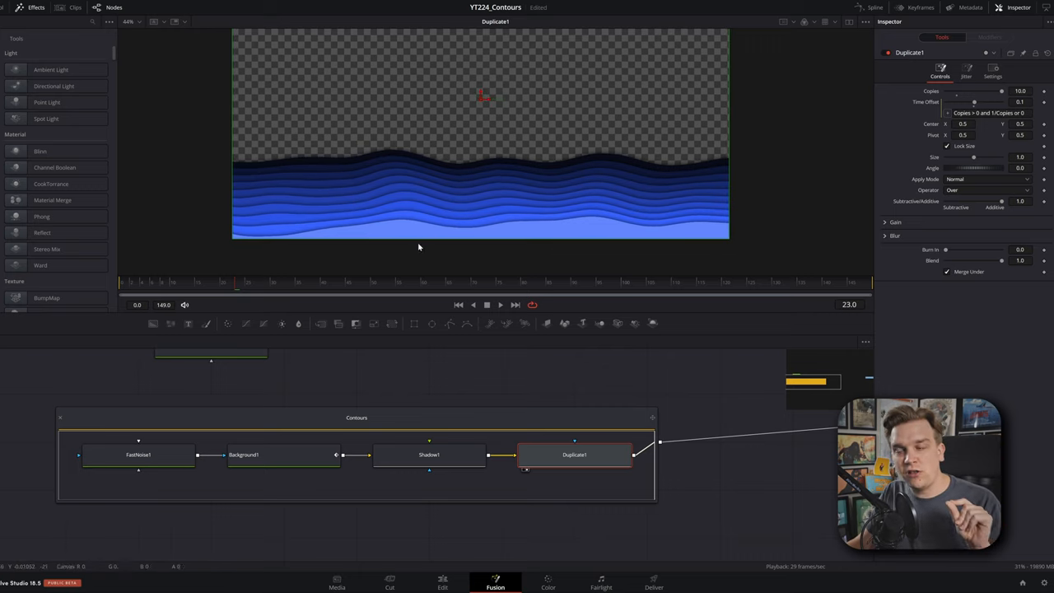
mouse_move(428, 181)
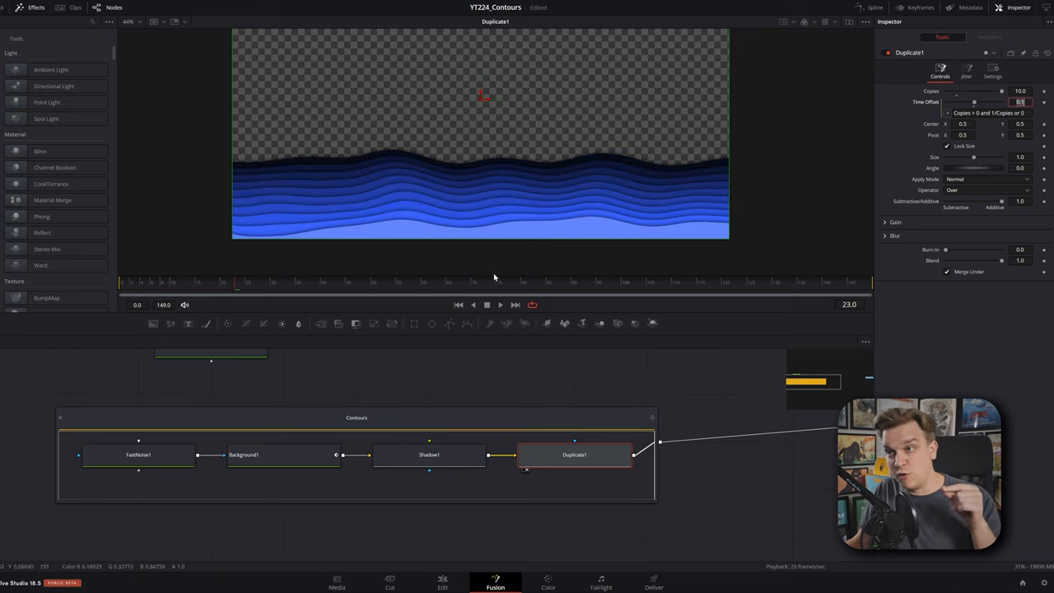
left_click(500, 305)
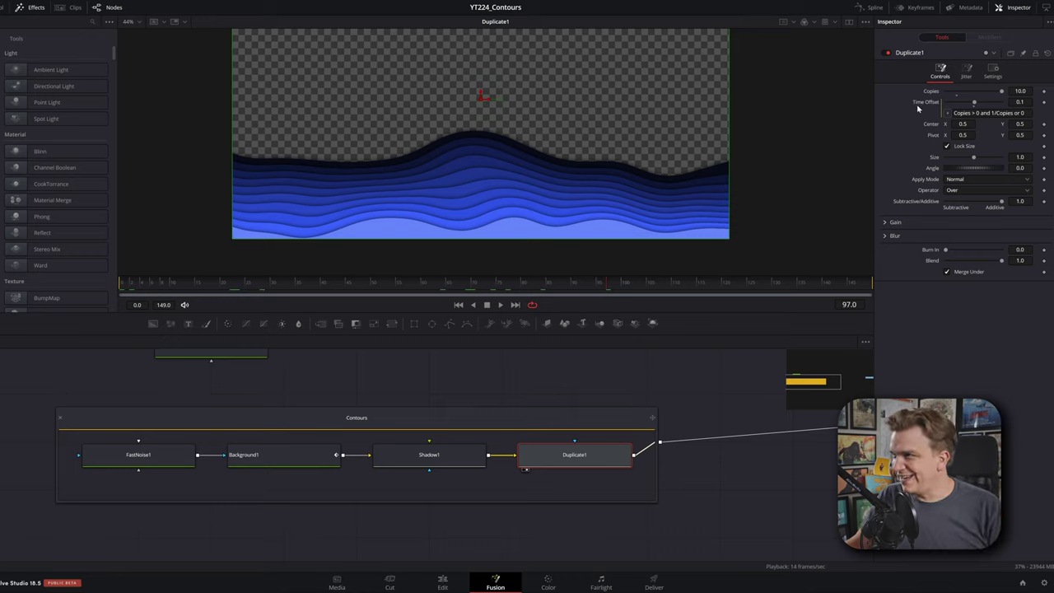
mouse_move(923, 109)
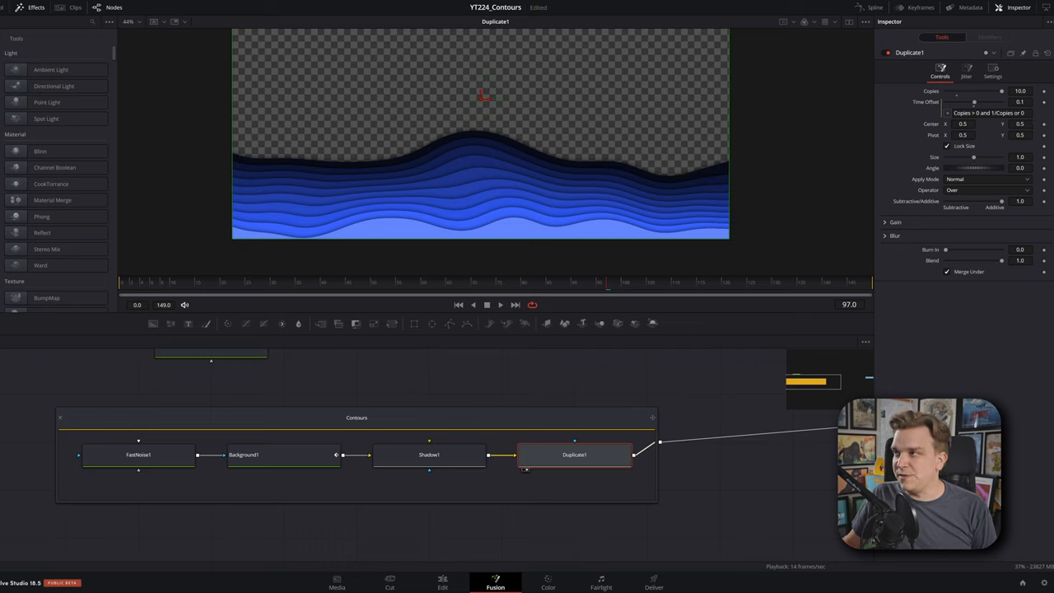
mouse_move(430, 196)
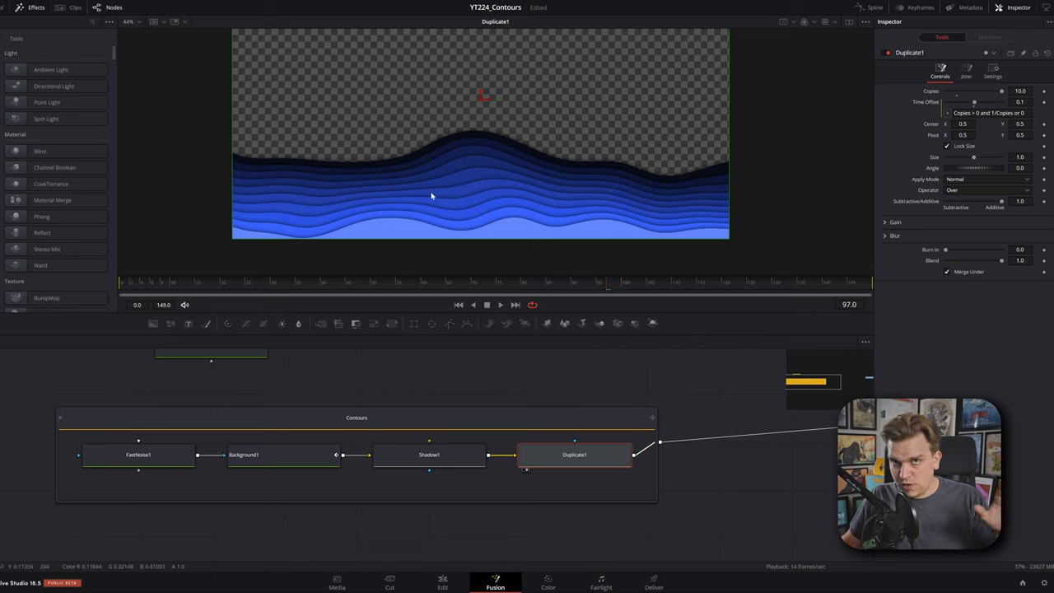
mouse_move(476, 193)
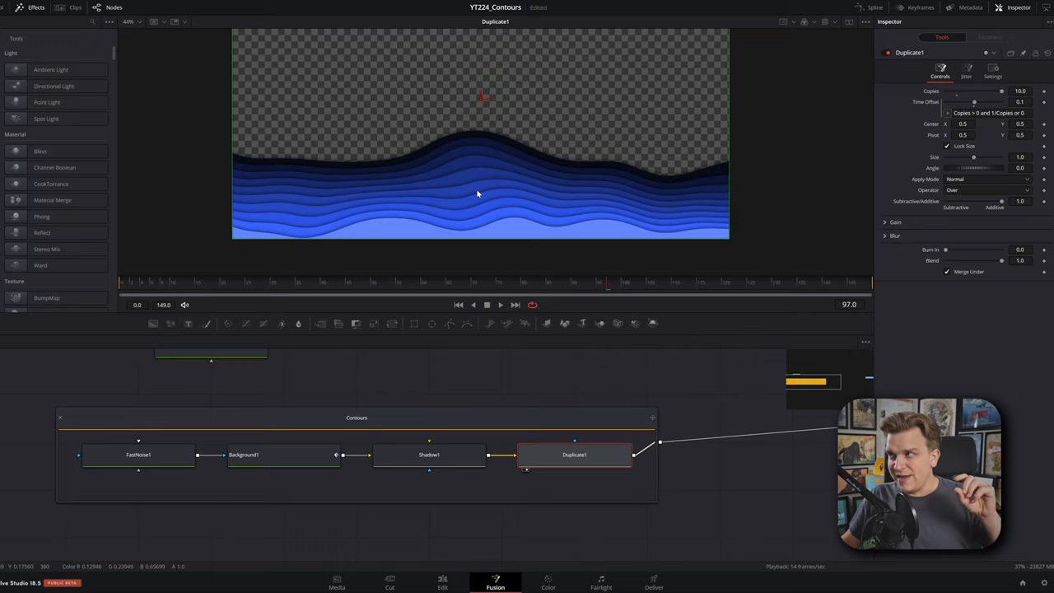
mouse_move(473, 196)
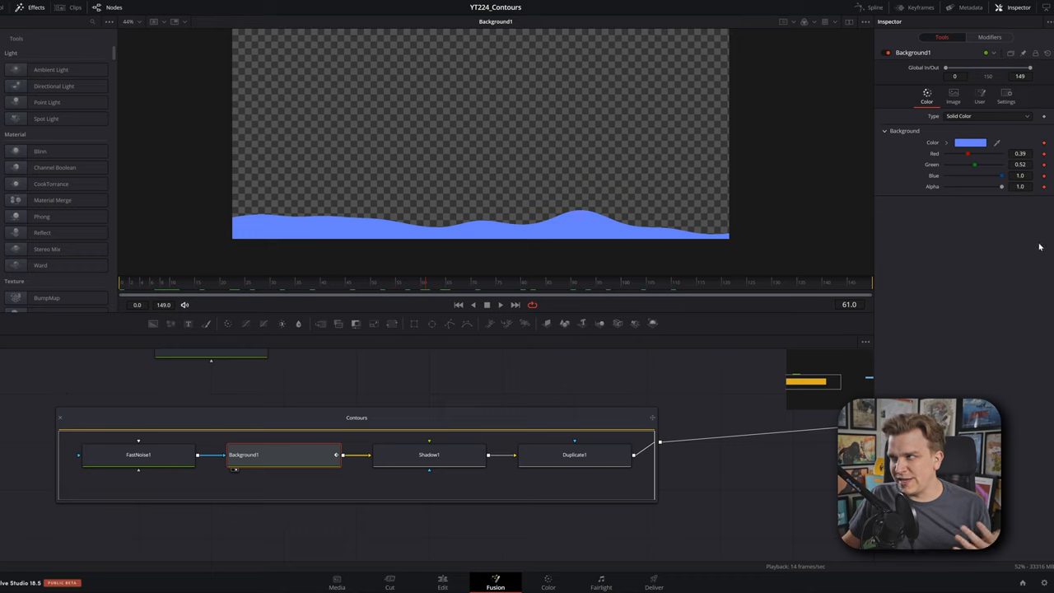
mouse_move(1038, 235)
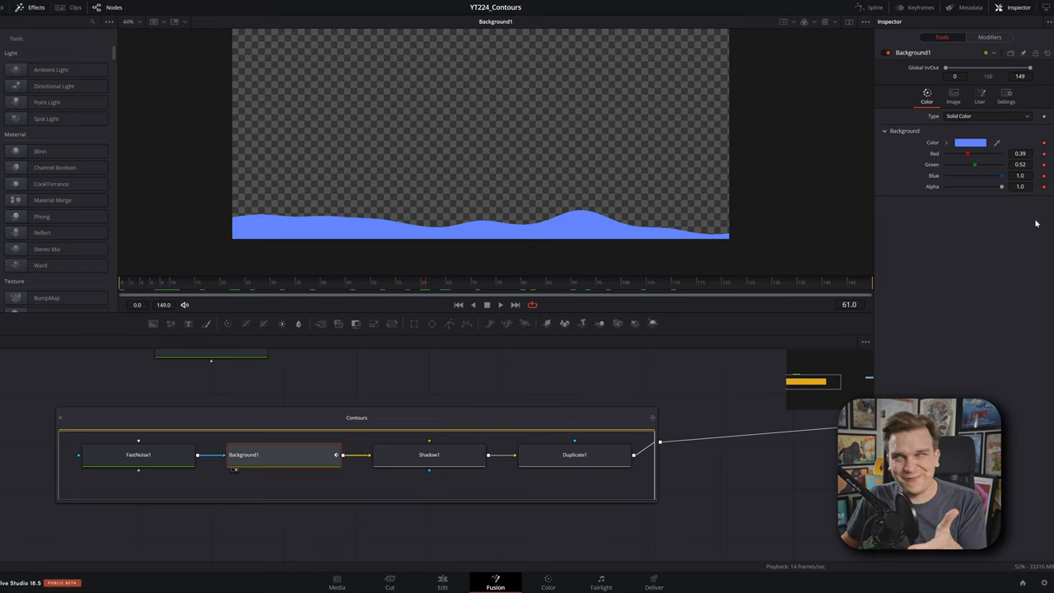
Expand Background1's gradient Time Controls (floor(time), ceil(time)) and compare frames
left_click(989, 37)
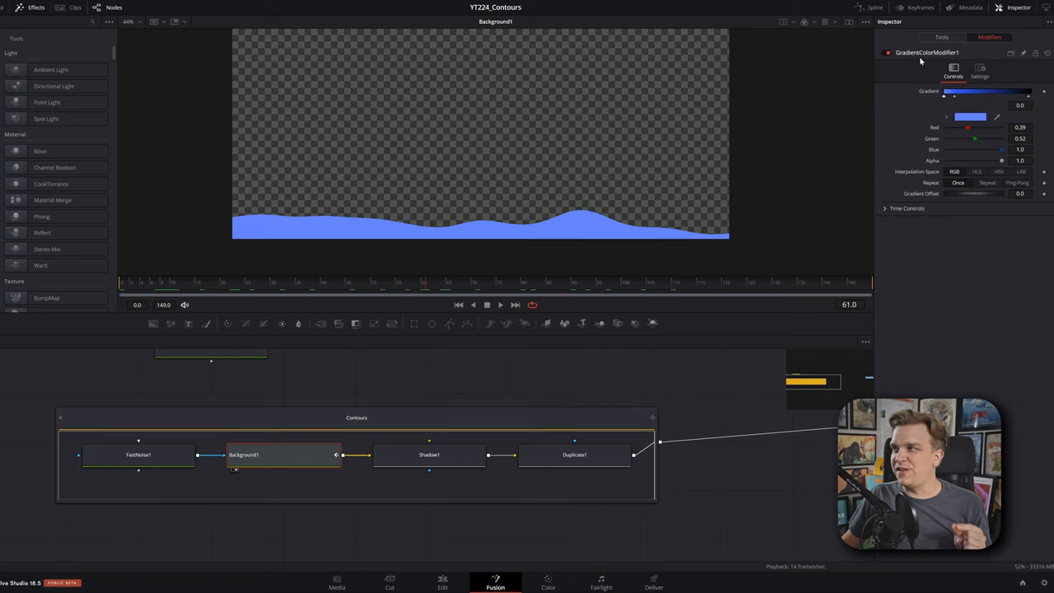
mouse_move(929, 61)
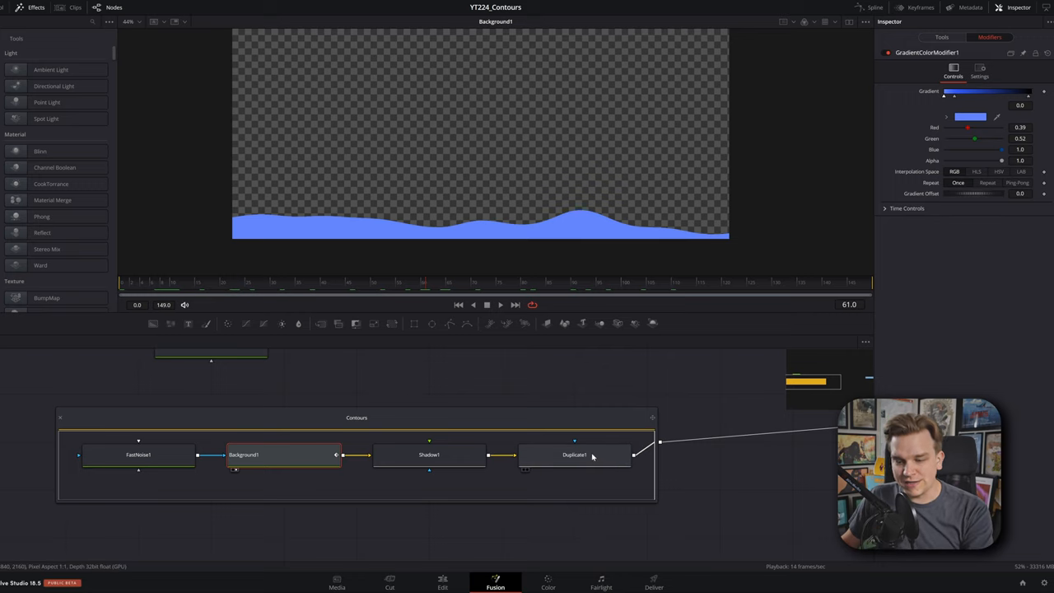
left_click(355, 417)
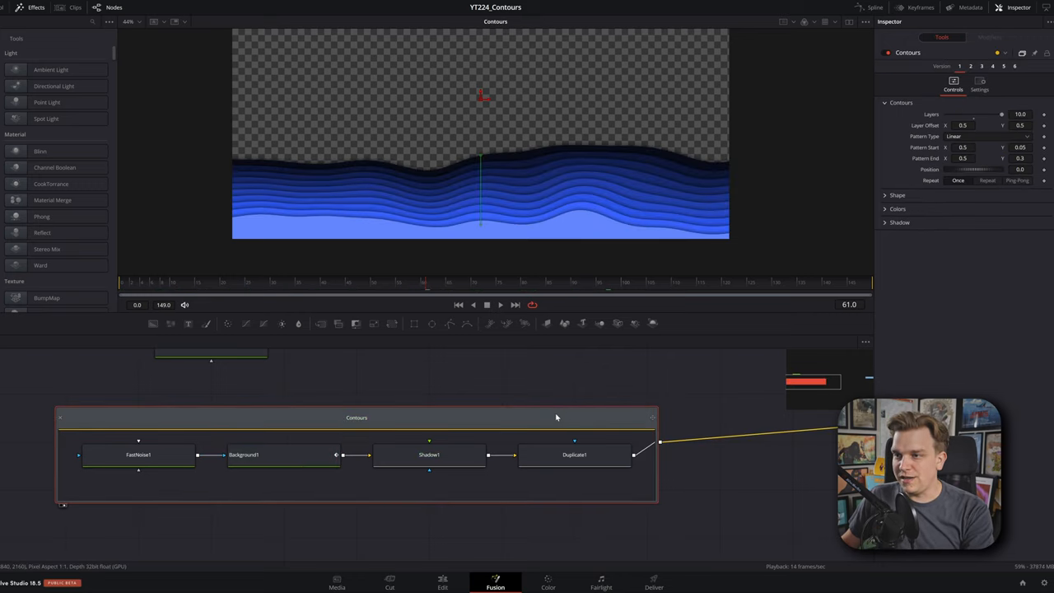
left_click(243, 454)
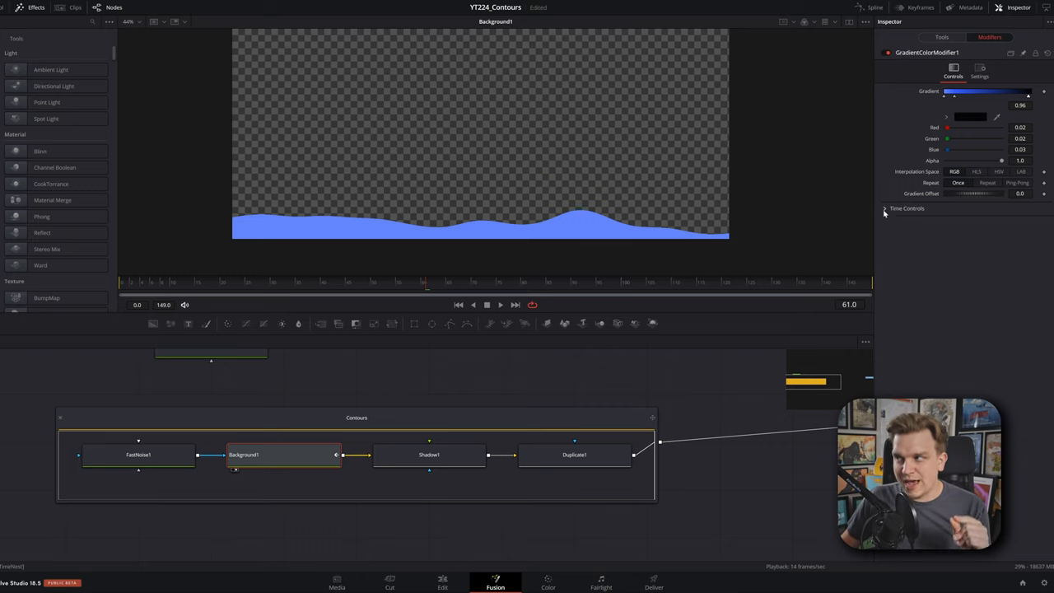
left_click(886, 208)
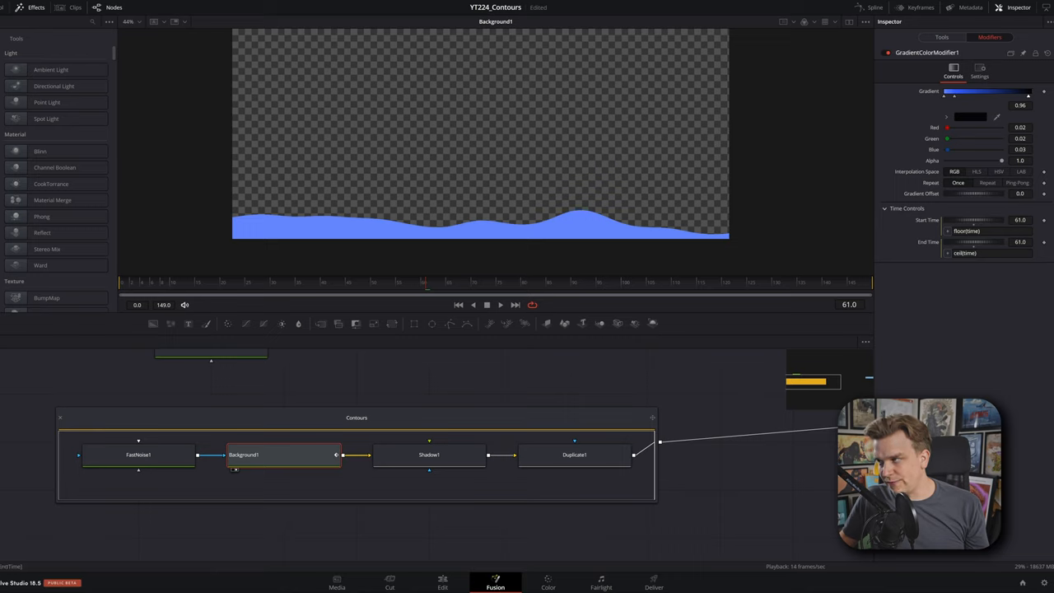
mouse_move(962, 242)
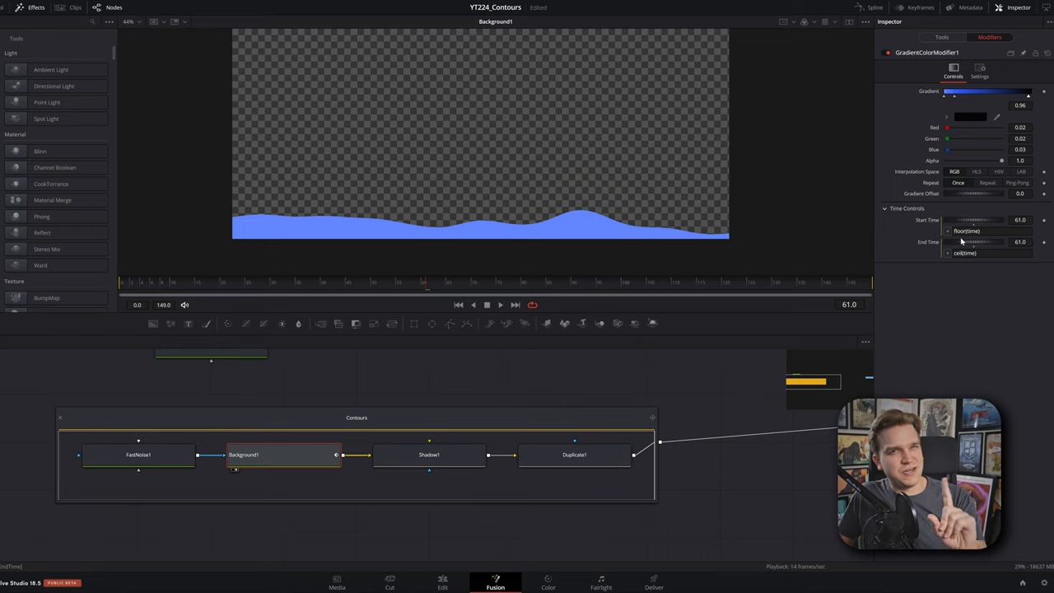
mouse_move(1036, 236)
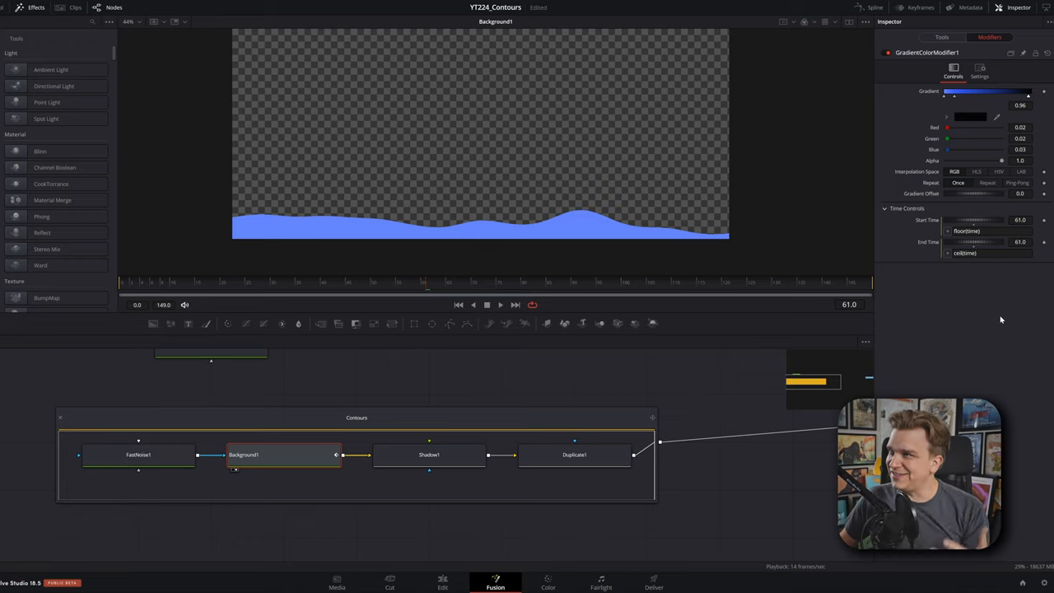
mouse_move(933, 314)
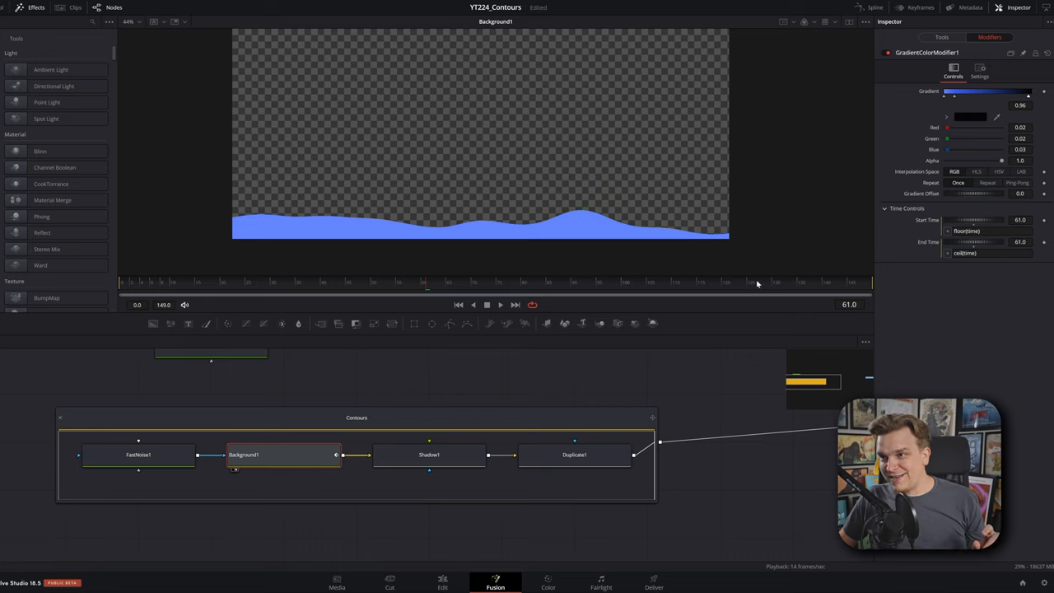
left_click(346, 285)
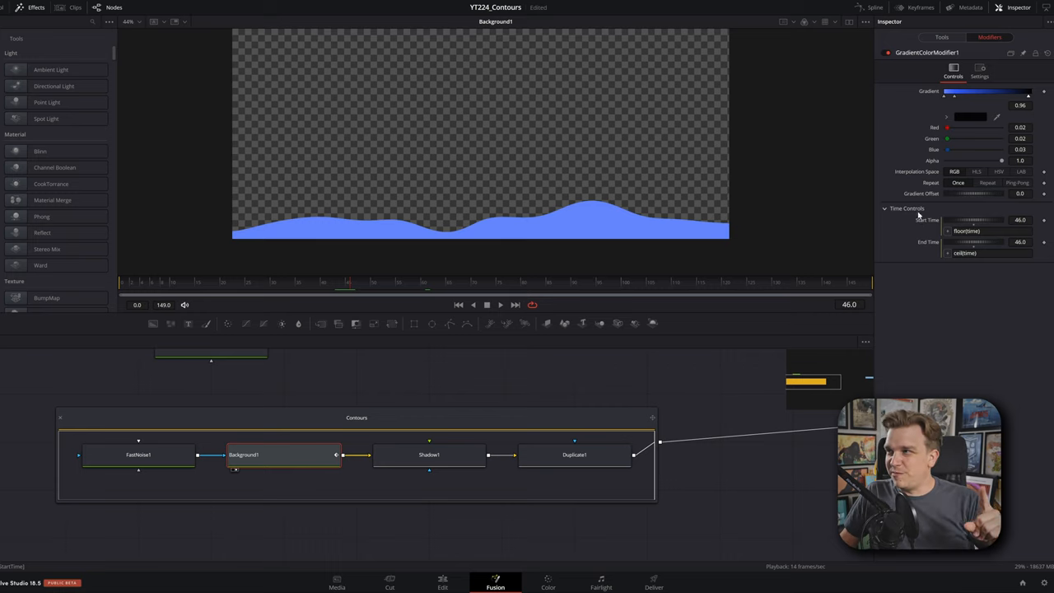
mouse_move(247, 292)
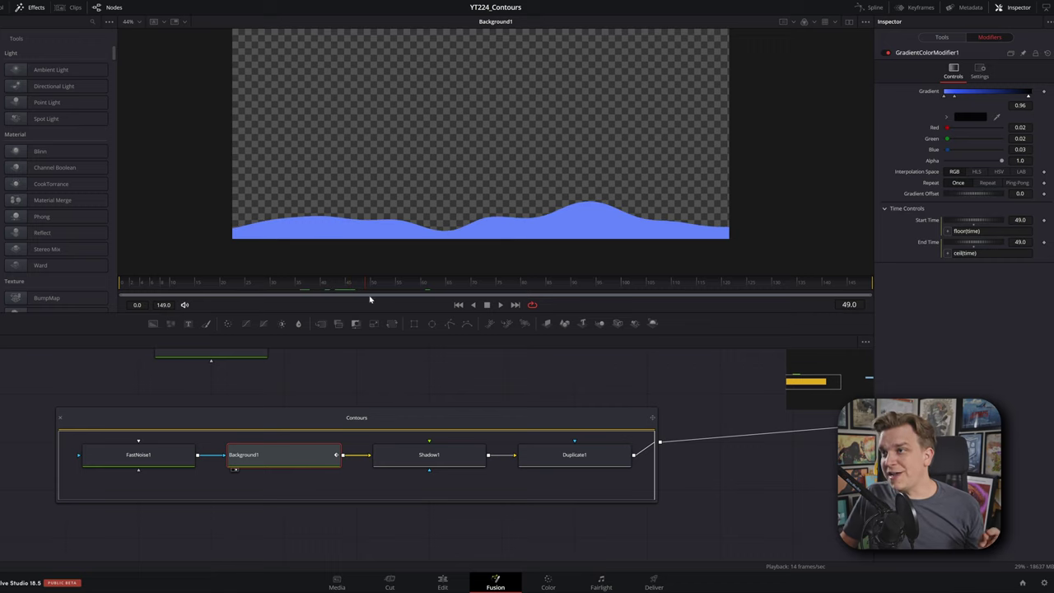
left_click(299, 290)
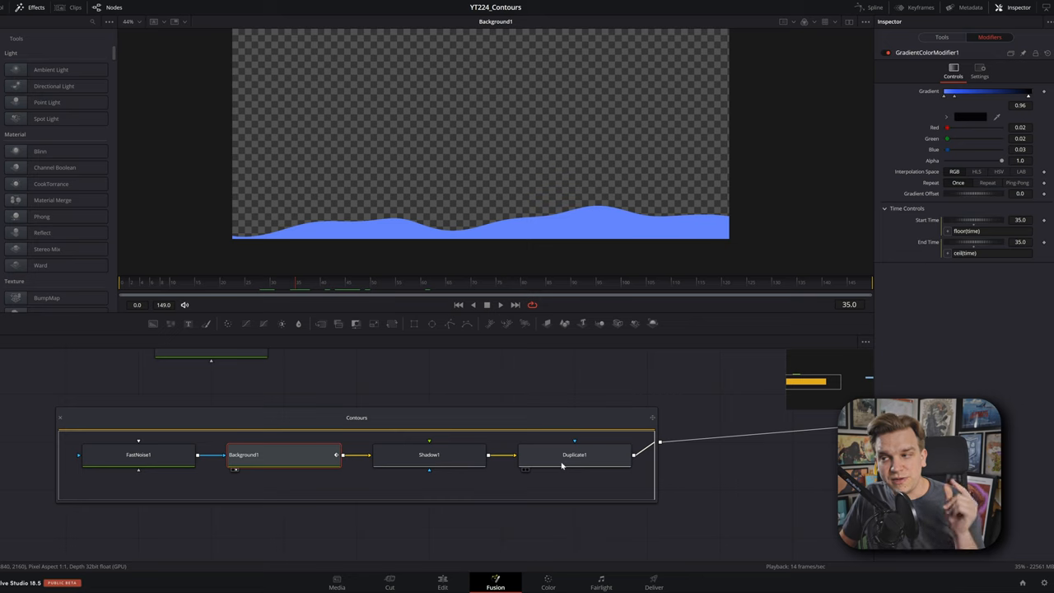
Revisit Background1's gradient modifier, then view Duplicate1's ten time-offset wave copies
left_click(574, 454)
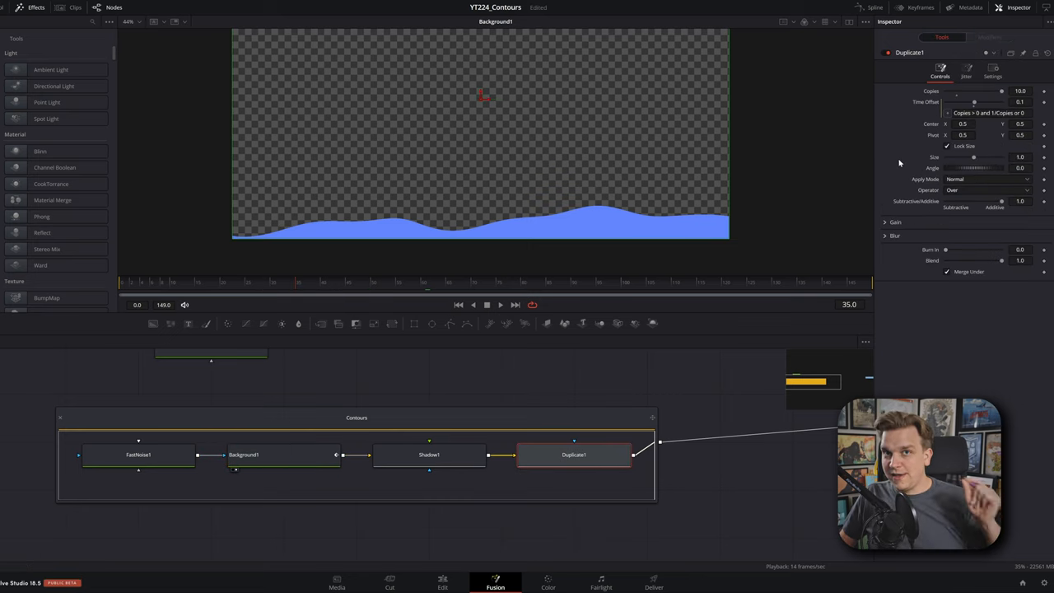
mouse_move(865, 149)
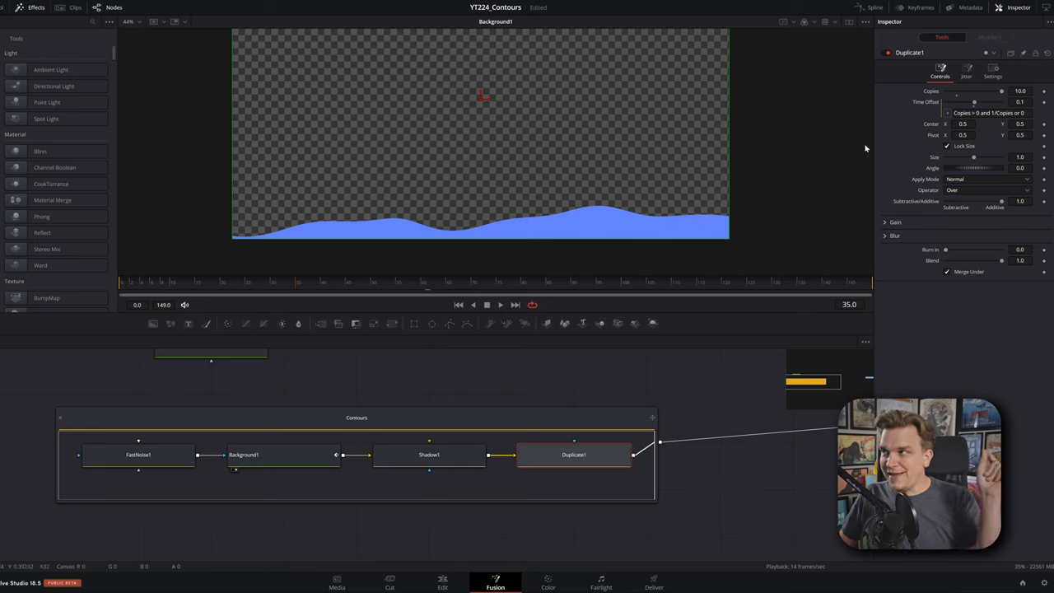
left_click(243, 454)
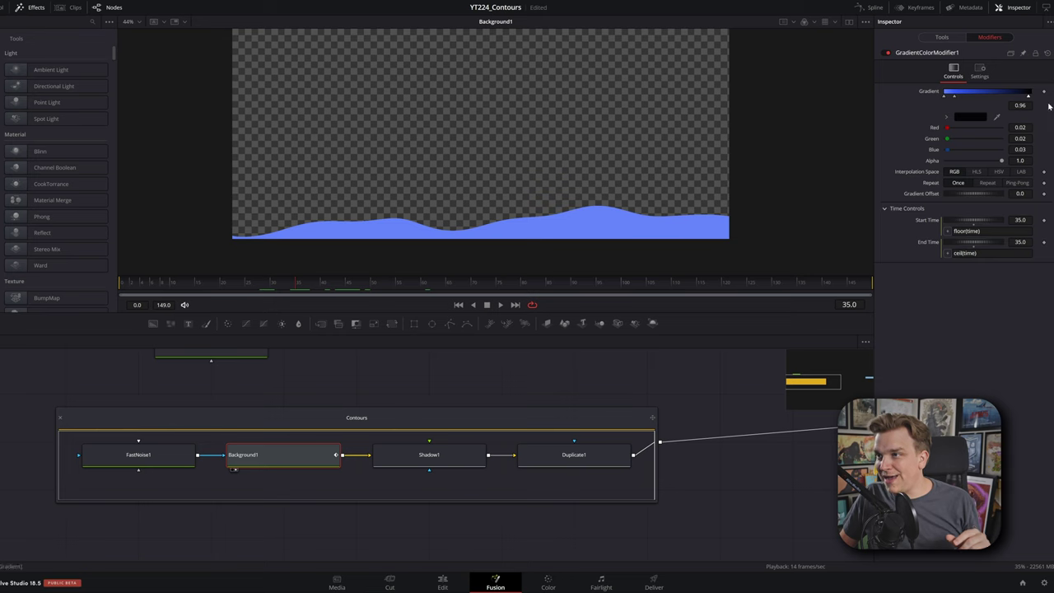
left_click(573, 454)
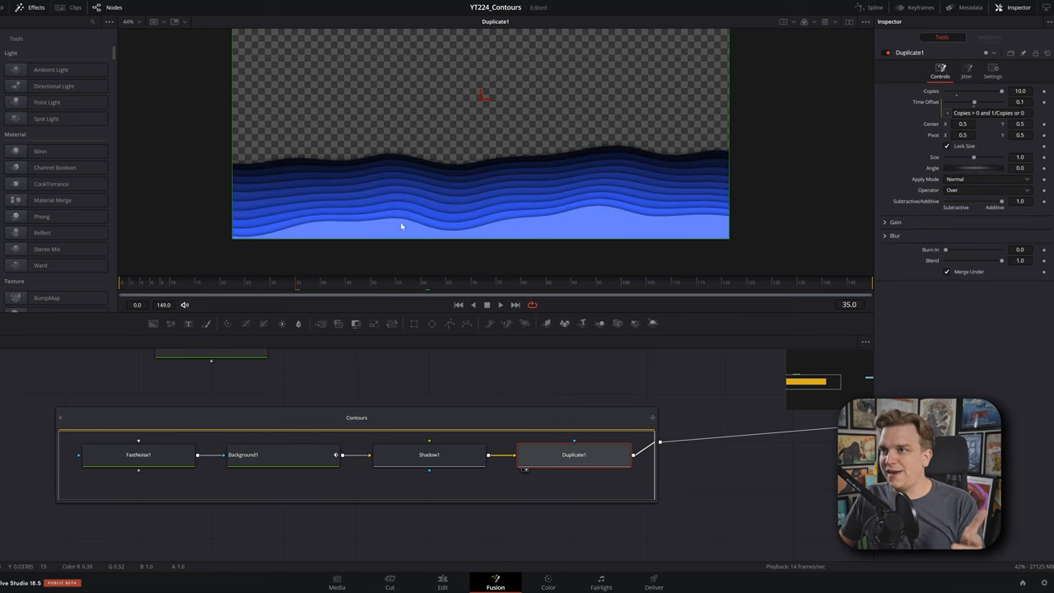
mouse_move(449, 282)
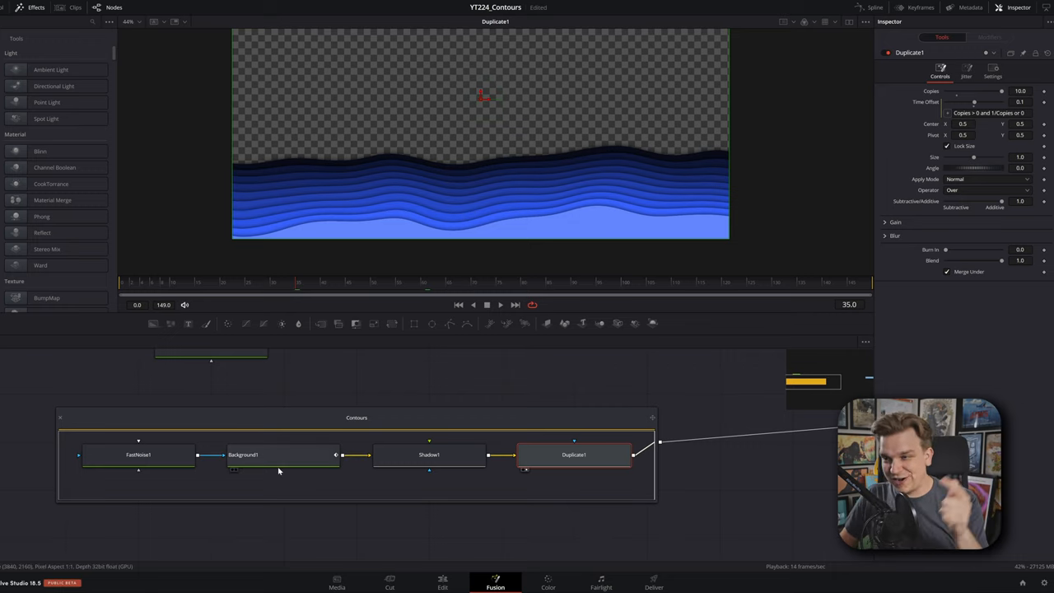
mouse_move(280, 470)
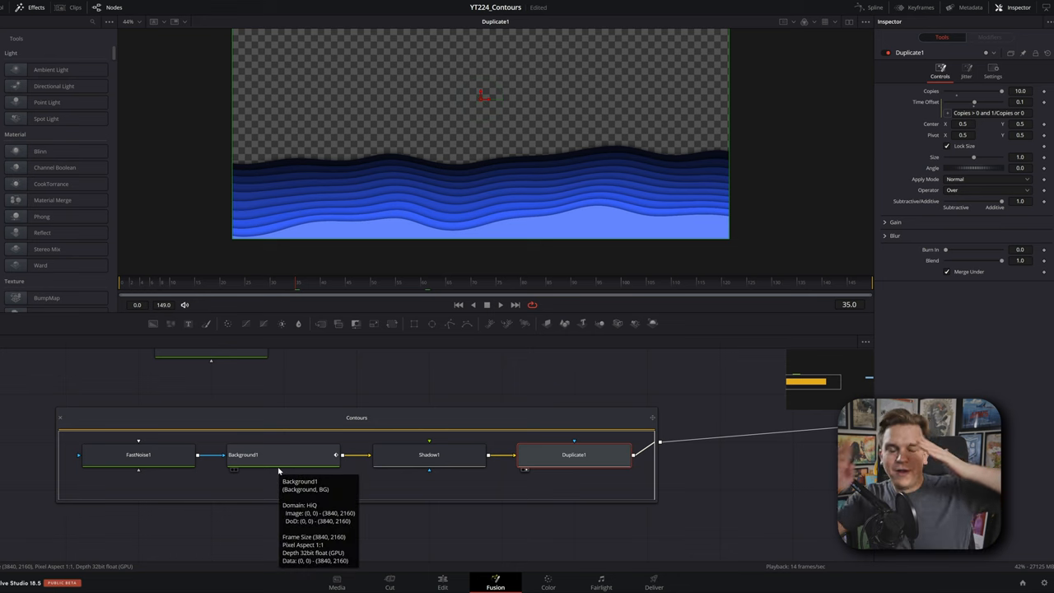
mouse_move(548, 200)
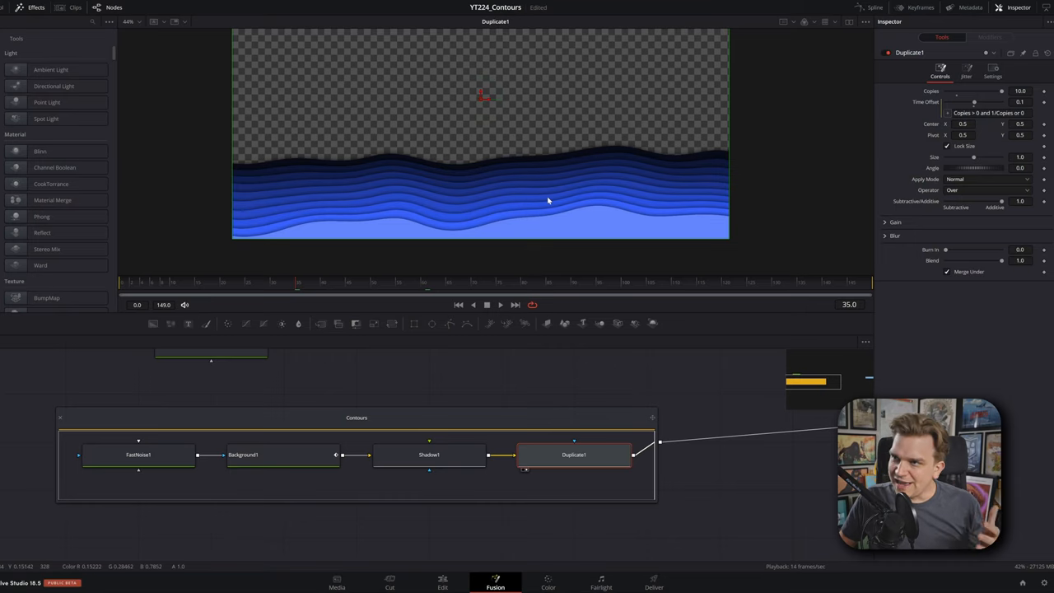
mouse_move(393, 323)
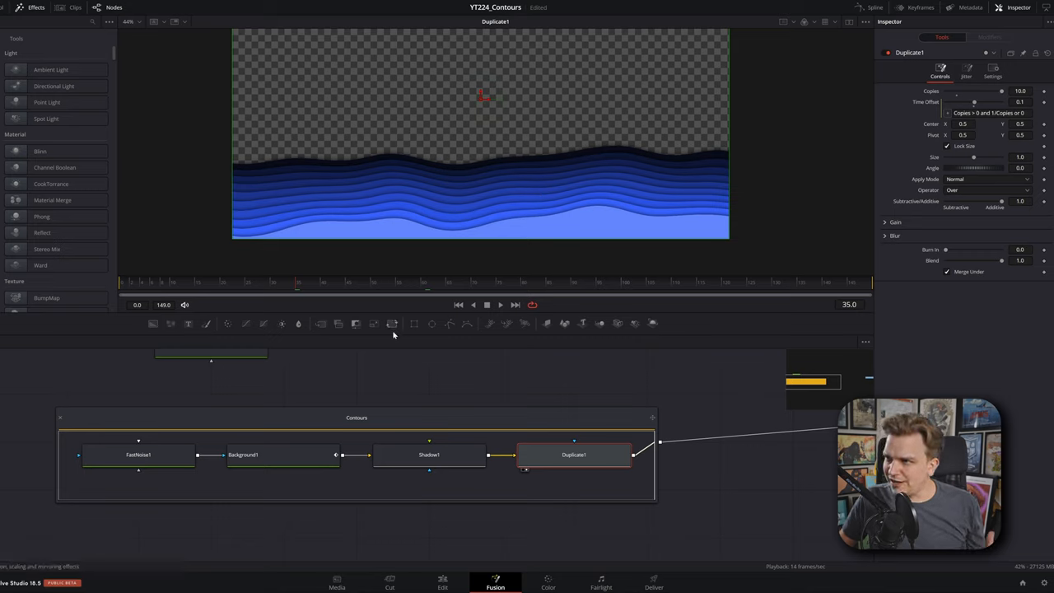
mouse_move(360, 372)
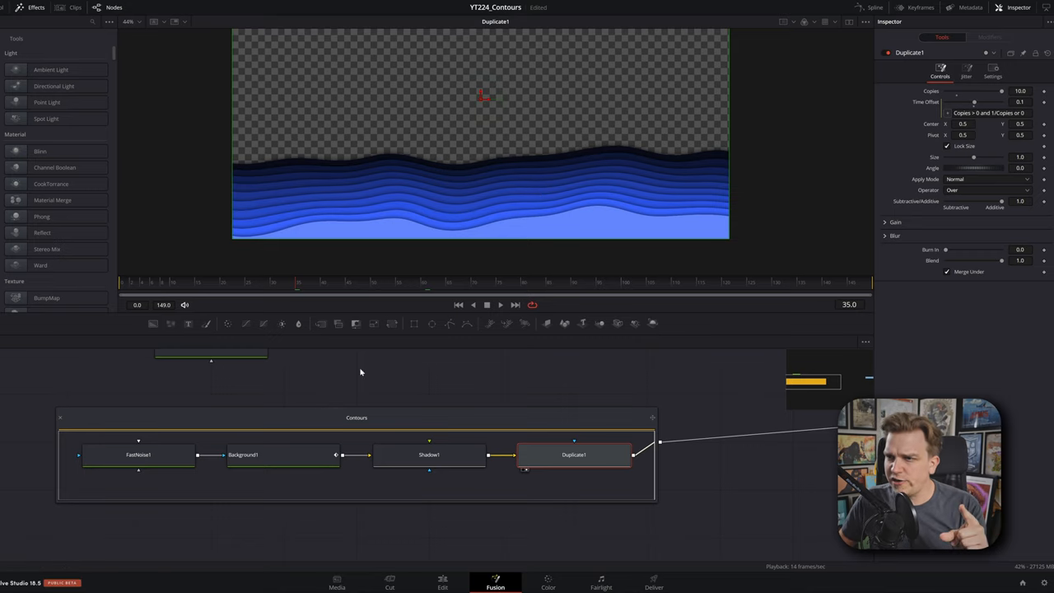
Select the Contours group and switch it to preset Version 1
left_click(357, 418)
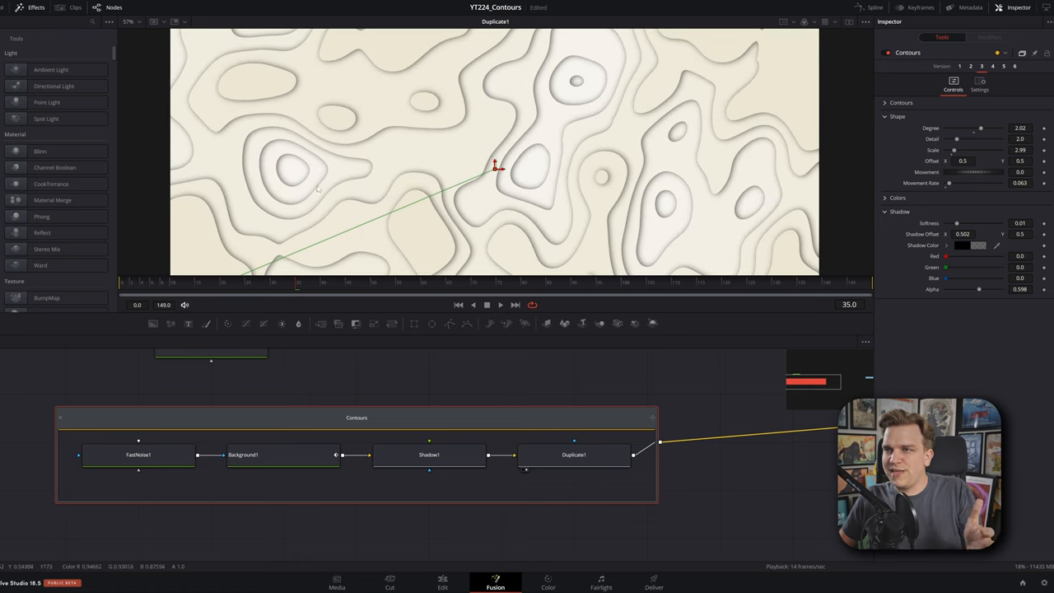
mouse_move(367, 350)
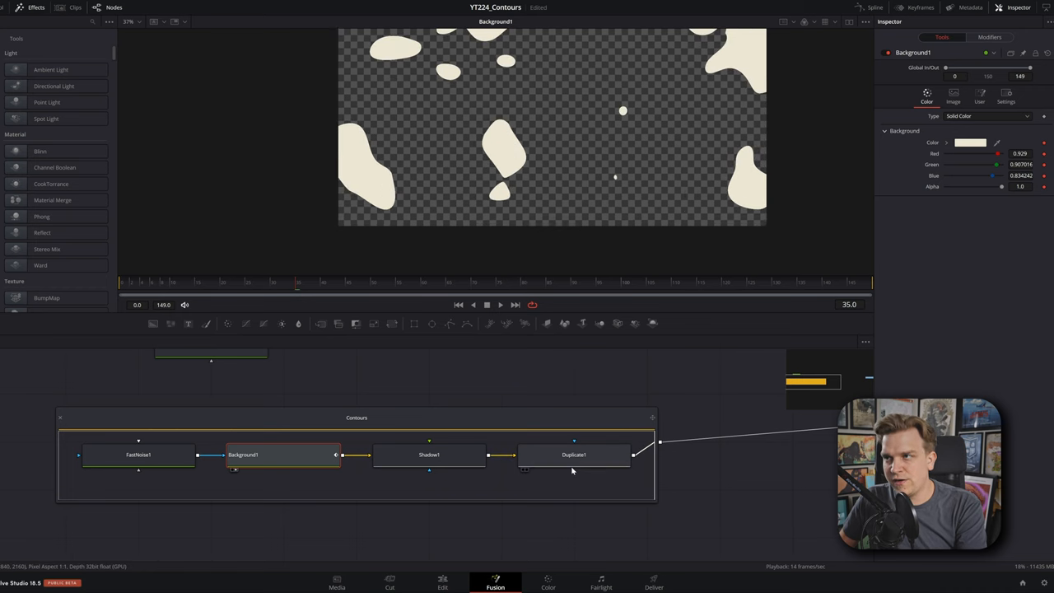
left_click(573, 455)
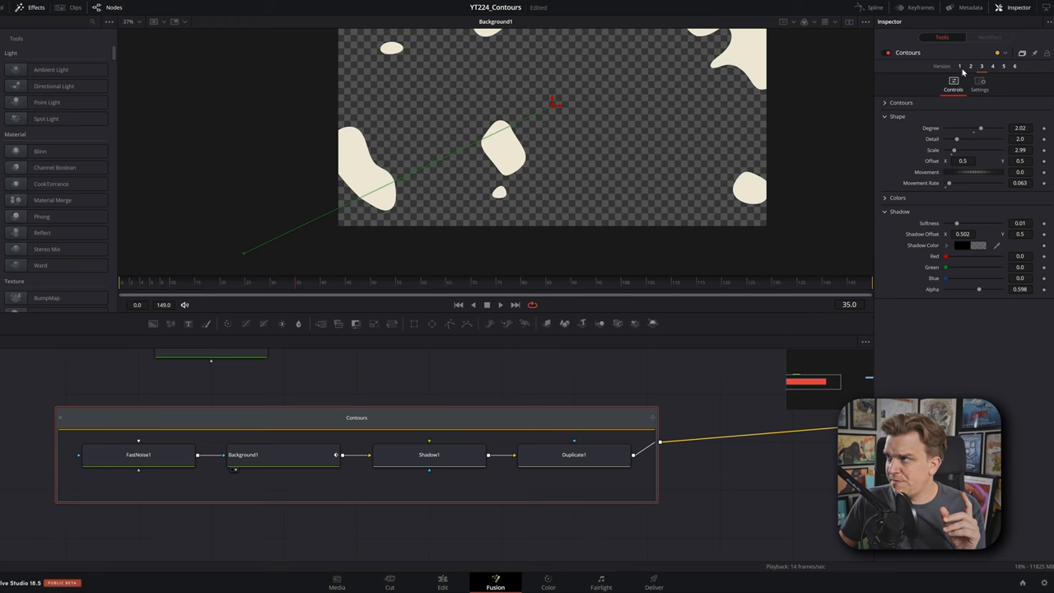
left_click(960, 66)
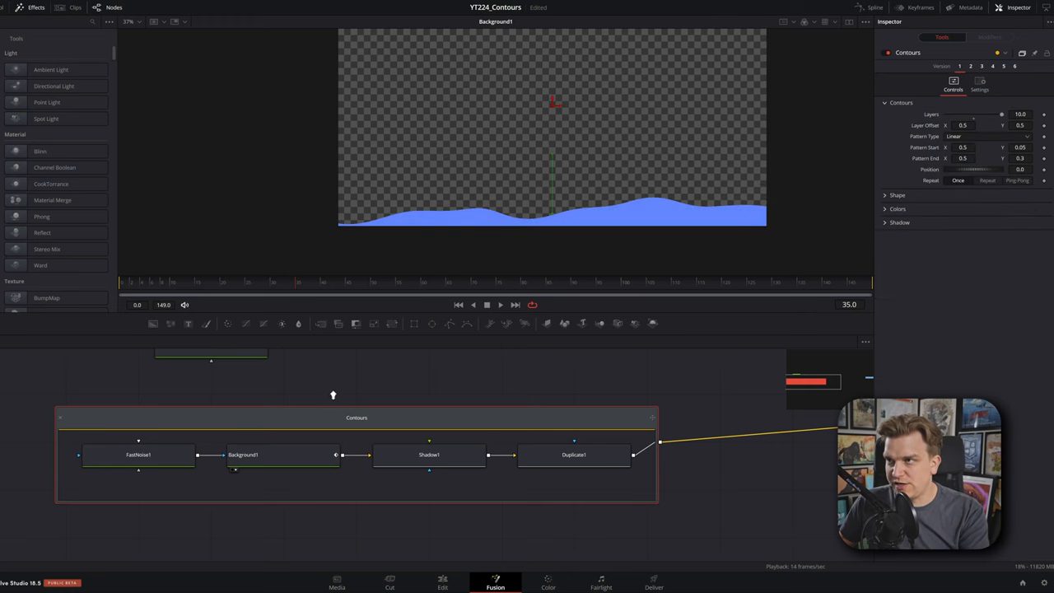
Test wave height by moving FastNoise1's gradient stop, leaving start Y at 0.049, then view it
left_click(139, 455)
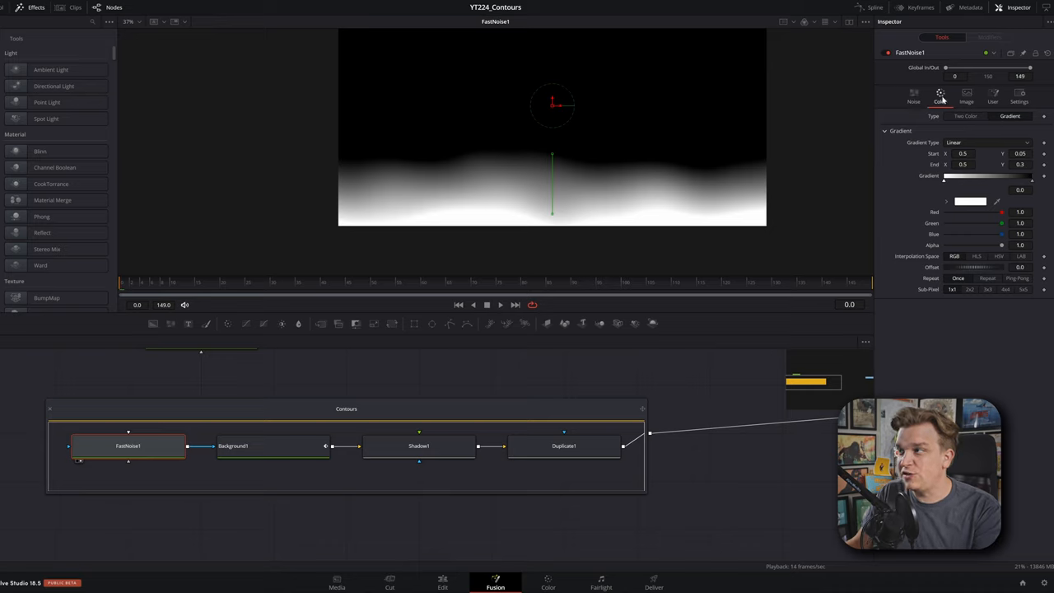
mouse_move(1016, 120)
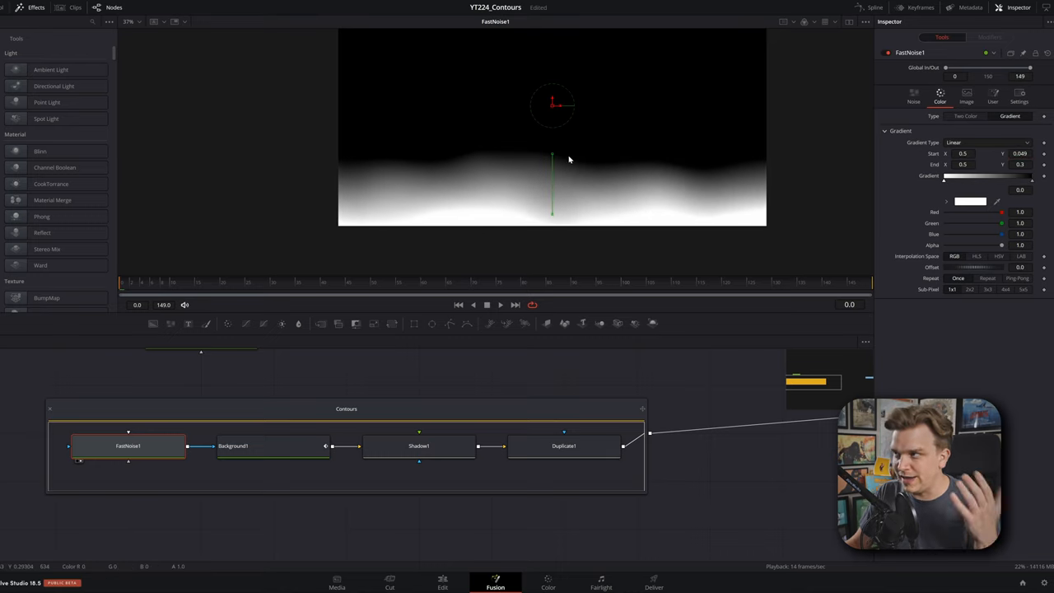
left_click(271, 446)
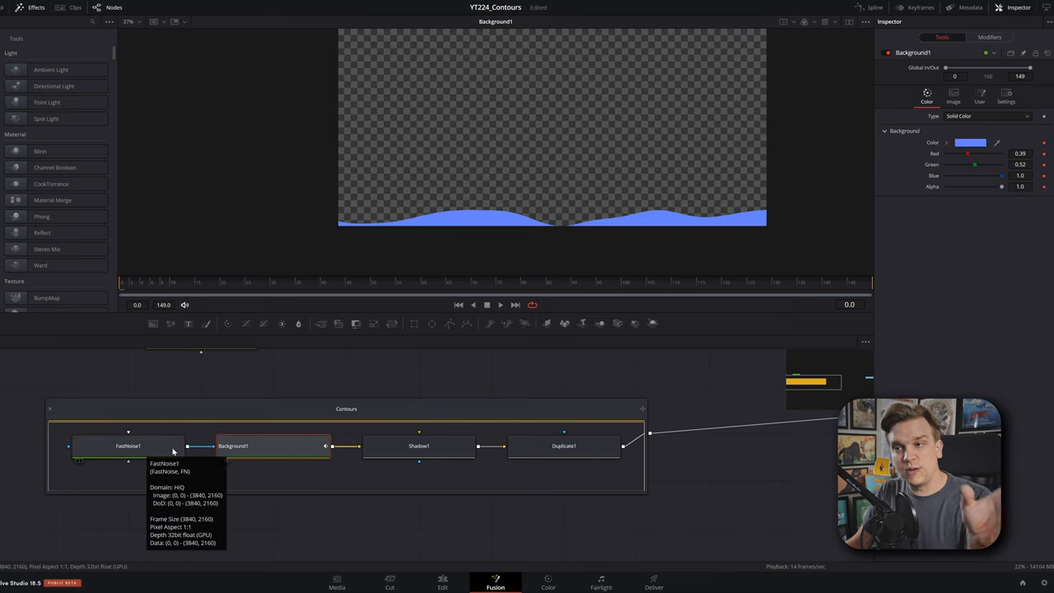
left_click(128, 446)
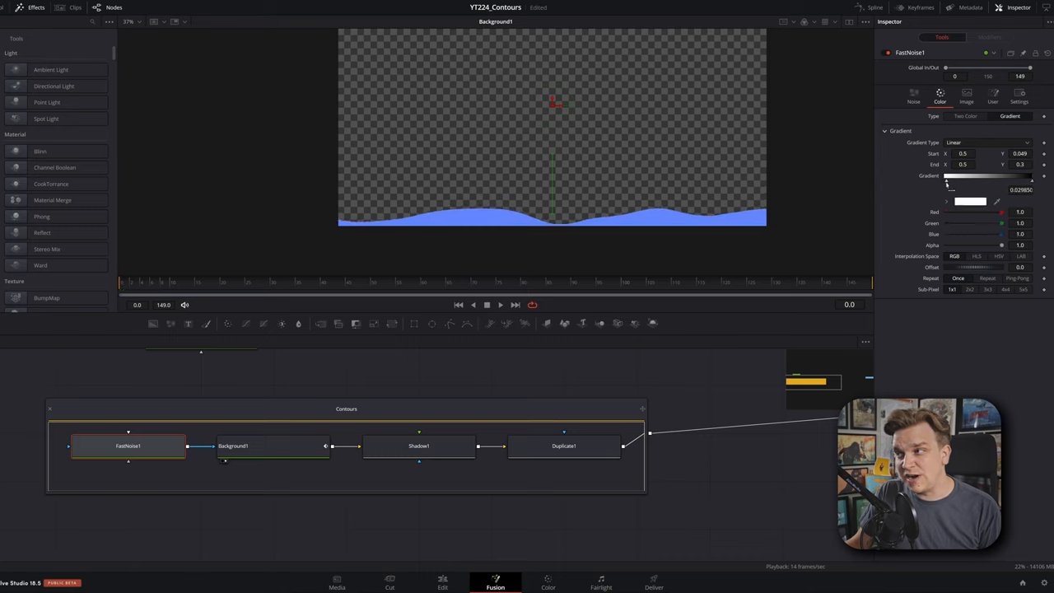
left_click_drag(951, 182, 976, 181)
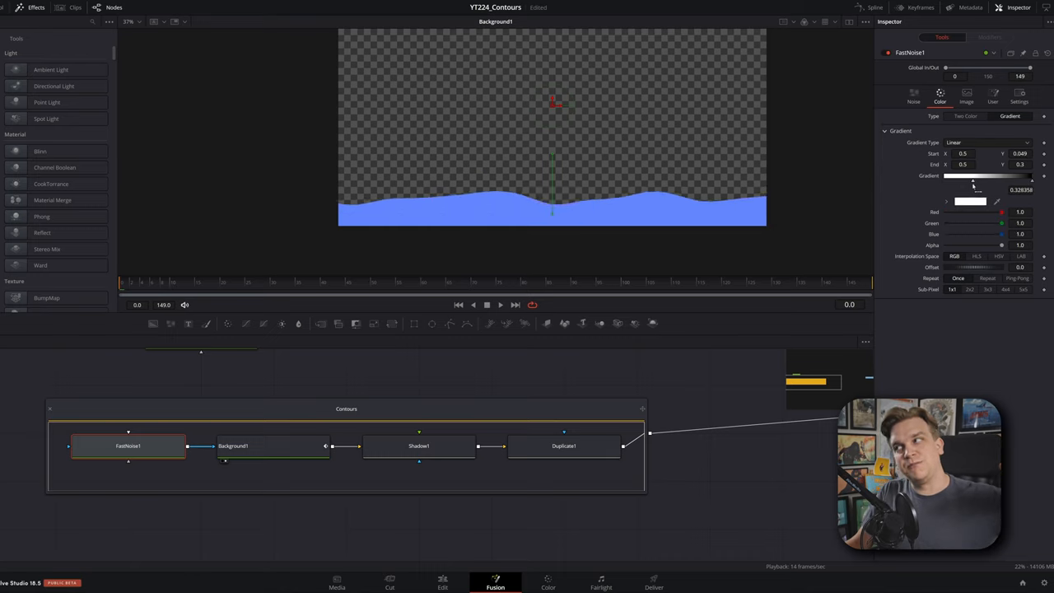
left_click_drag(973, 181, 946, 182)
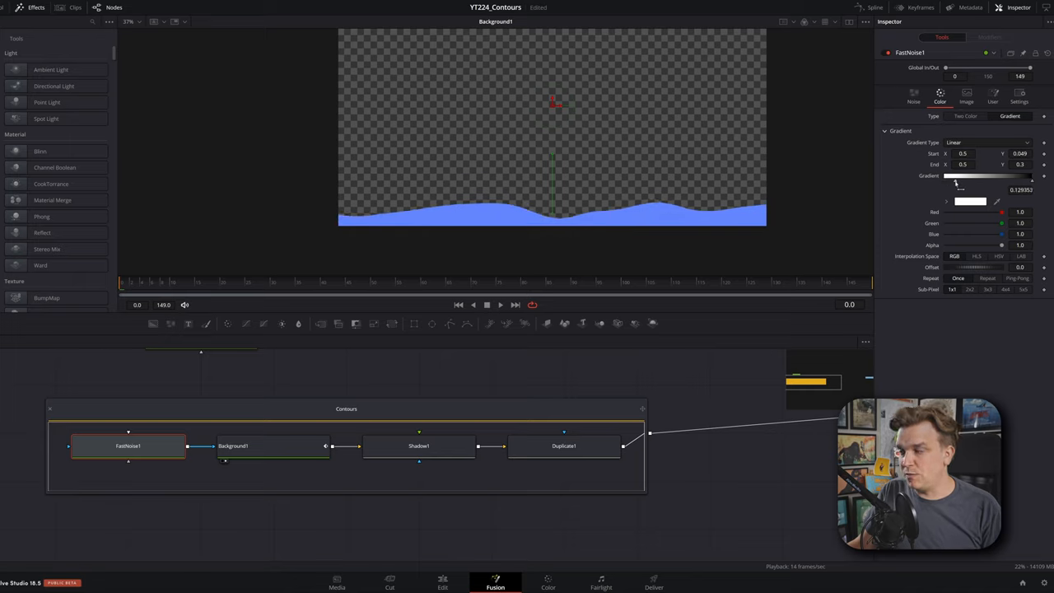
left_click(127, 445)
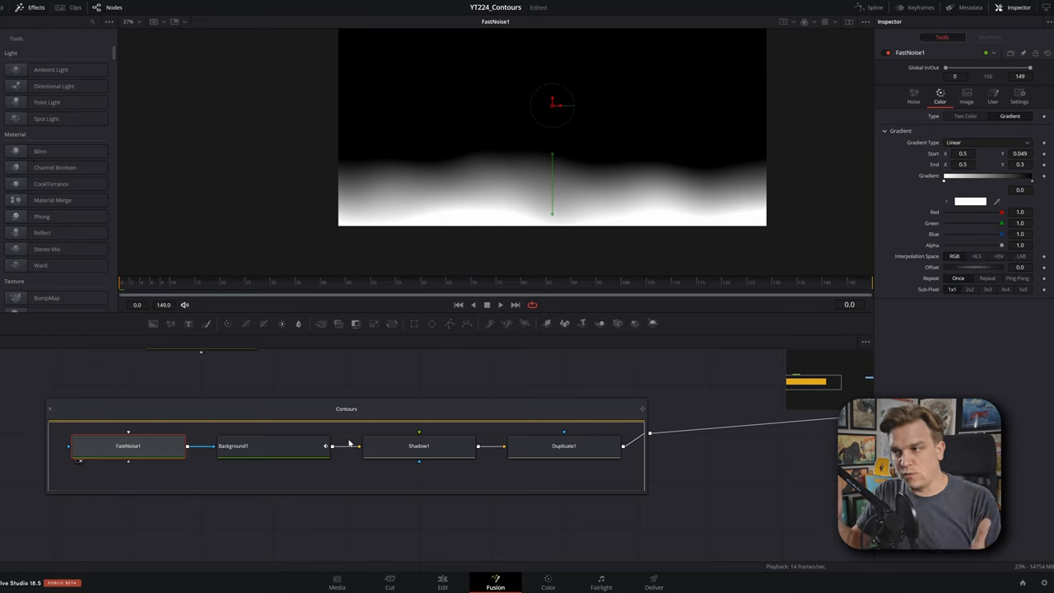
Compare Duplicate1's stacked contours with FastNoise1's gradient, then view Duplicate1's shifted result
left_click(564, 445)
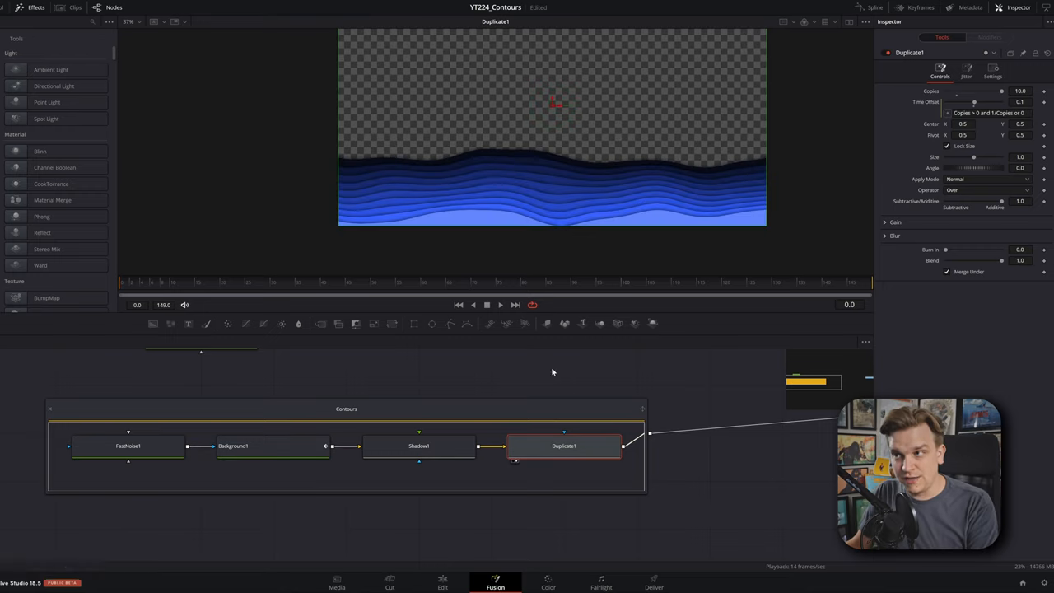
left_click(128, 446)
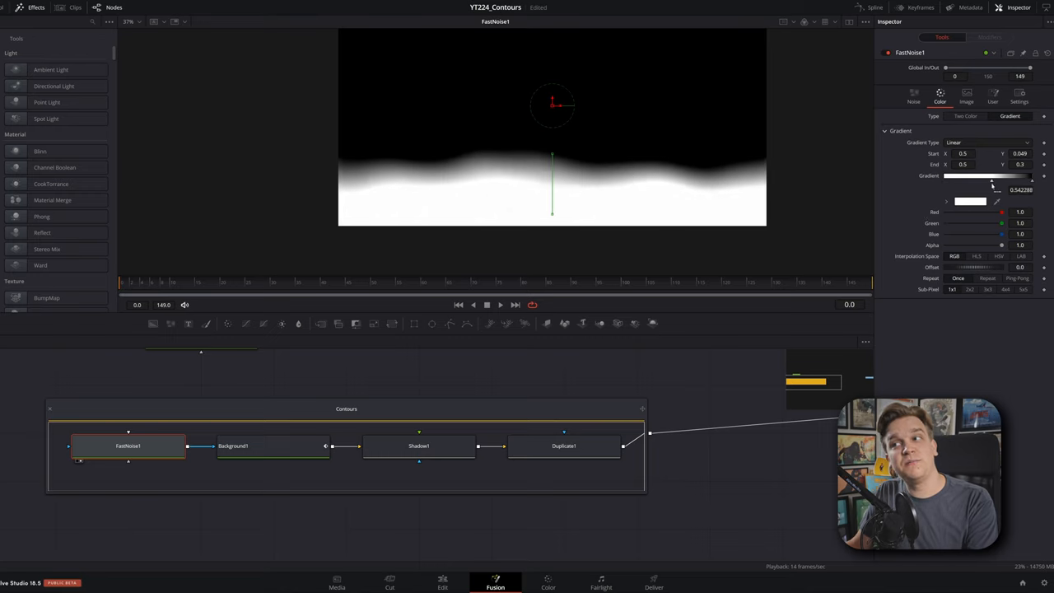
left_click(563, 446)
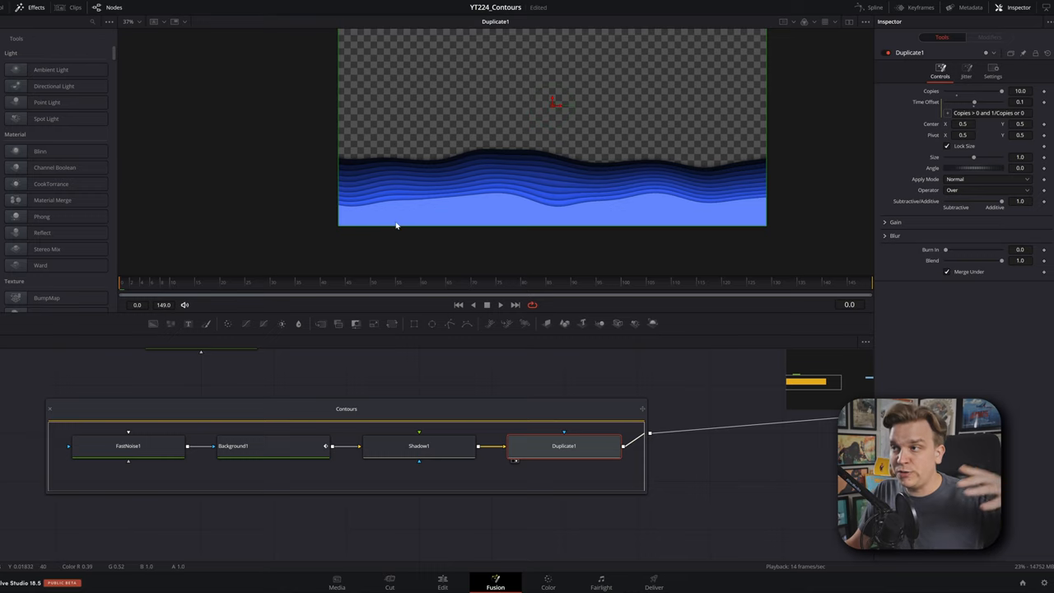
mouse_move(520, 172)
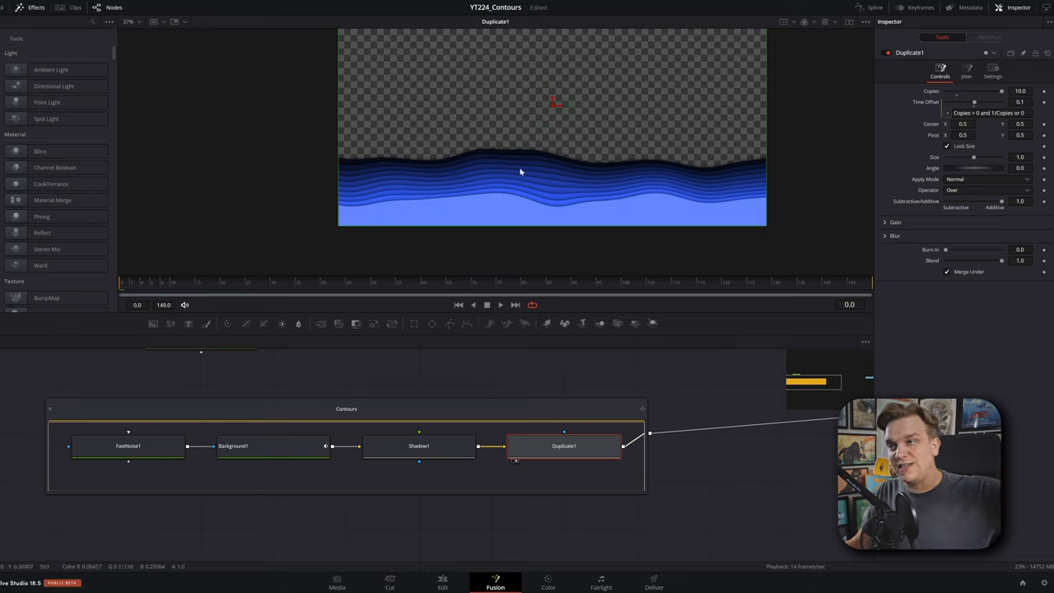
mouse_move(630, 276)
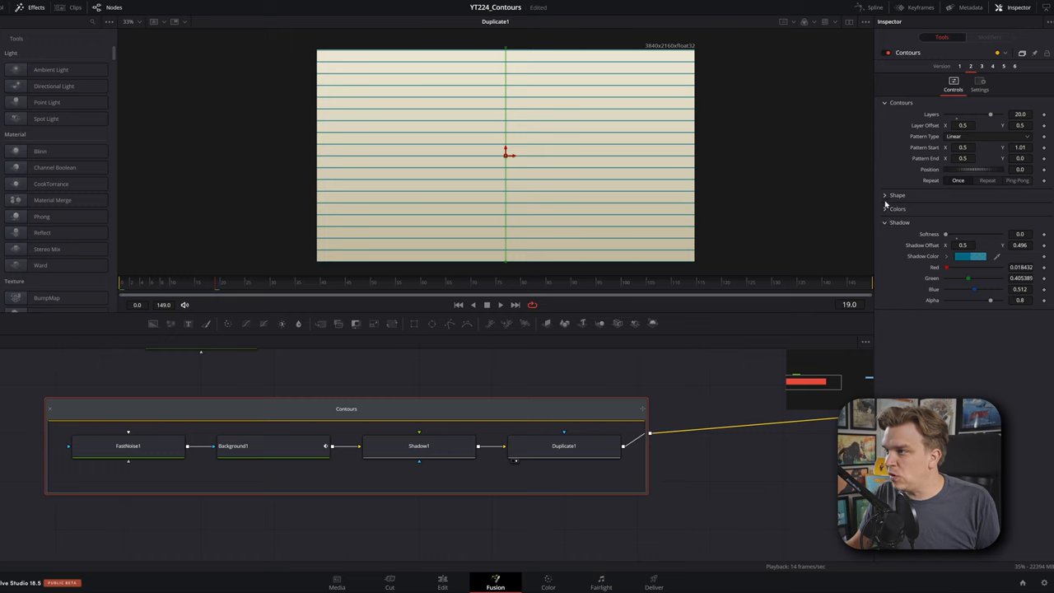
Expand Shape settings, go to frame 80, and view Background1, Shadow1 and Duplicate1 outputs
left_click(898, 195)
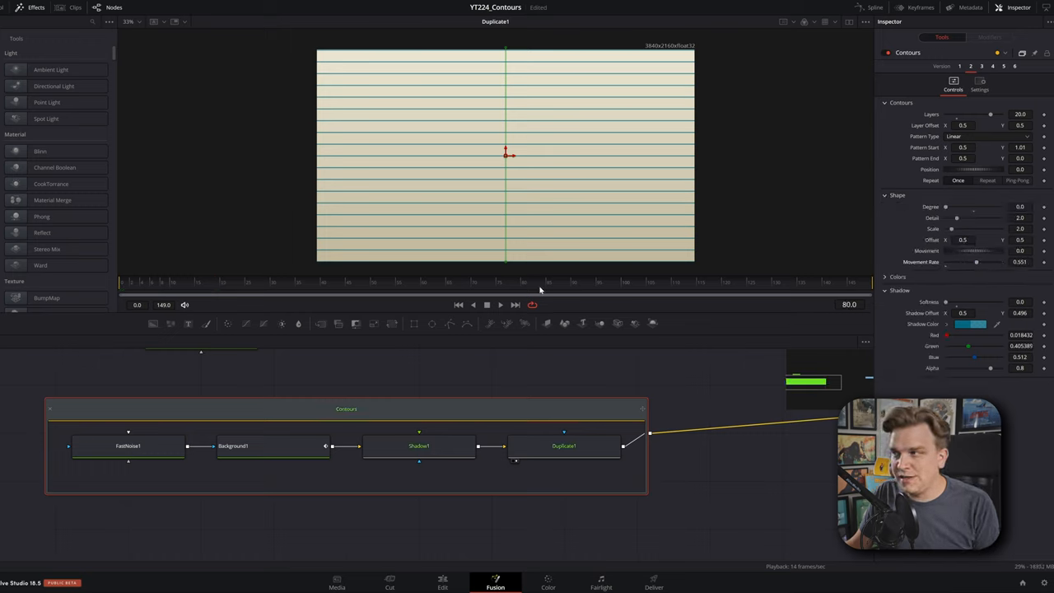
left_click(128, 446)
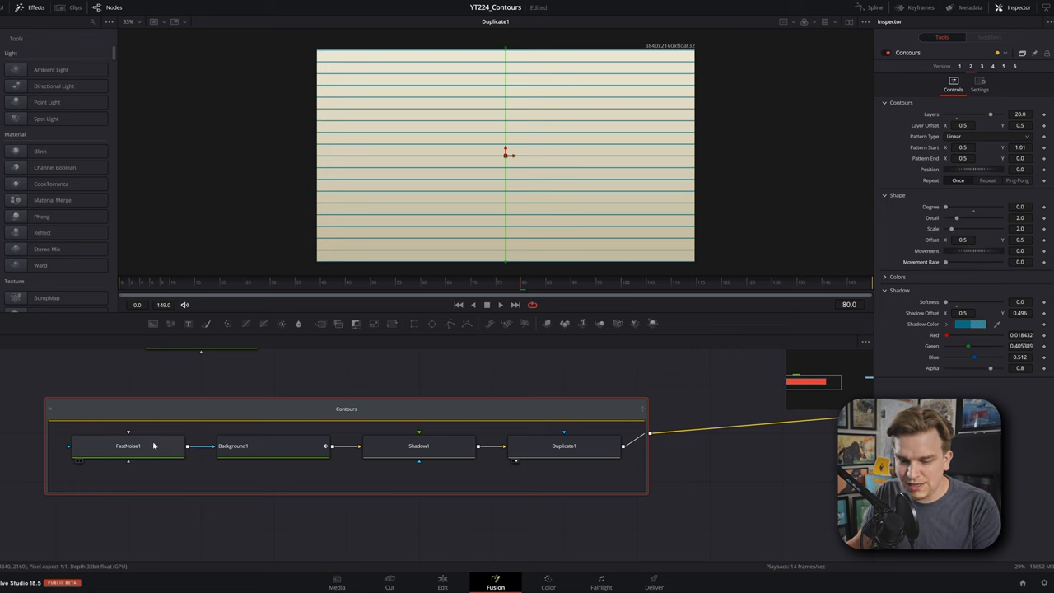
left_click(127, 446)
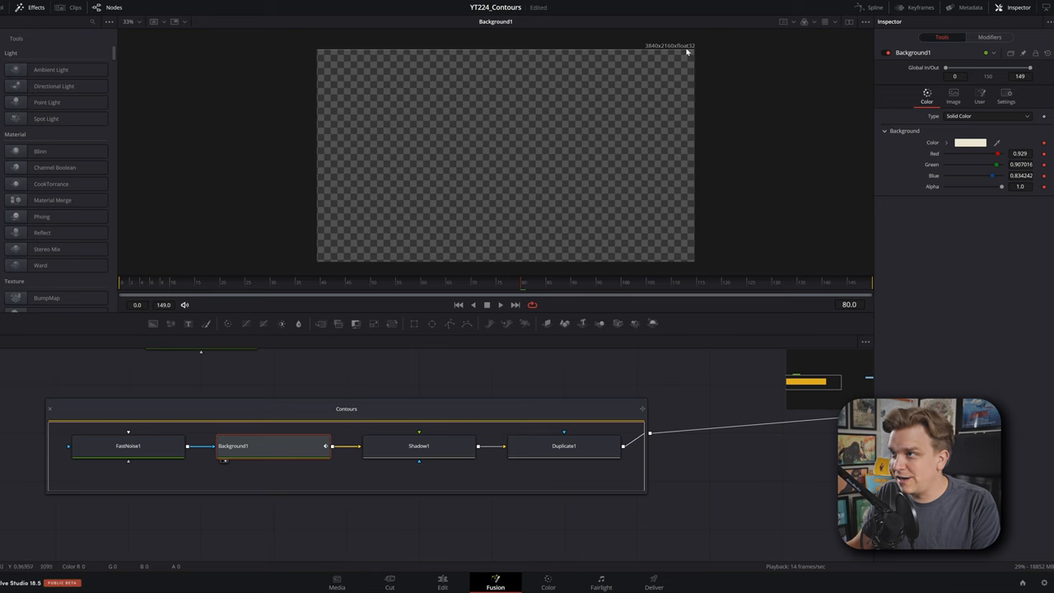
left_click(418, 445)
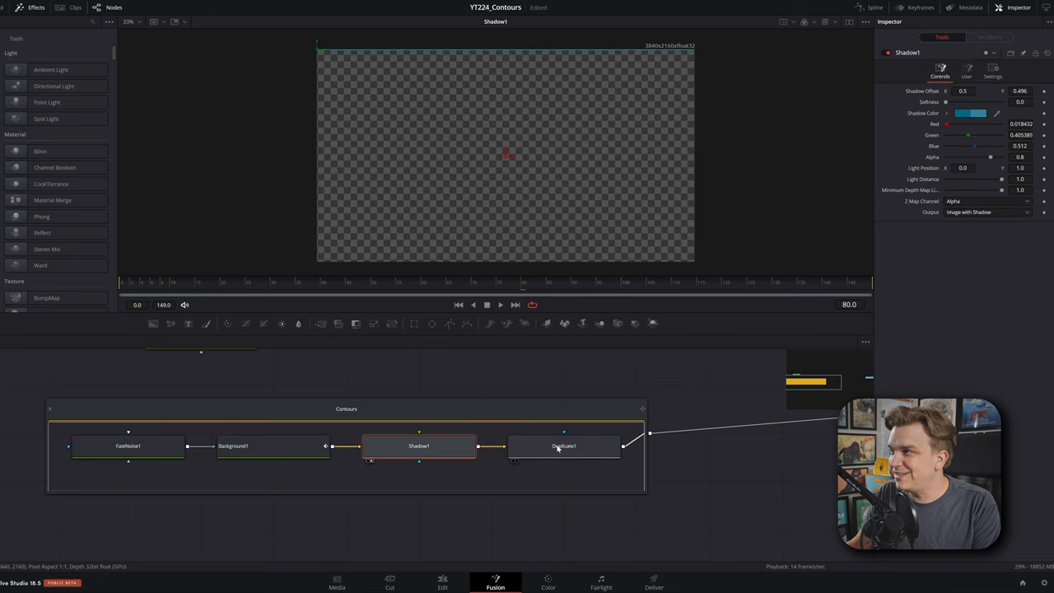
left_click(563, 446)
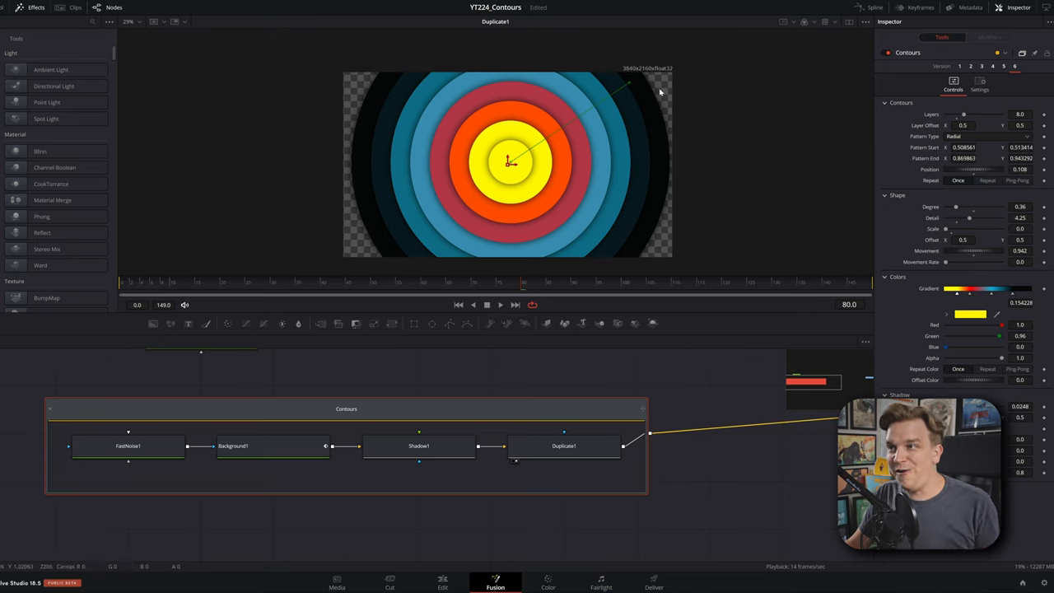
mouse_move(932, 298)
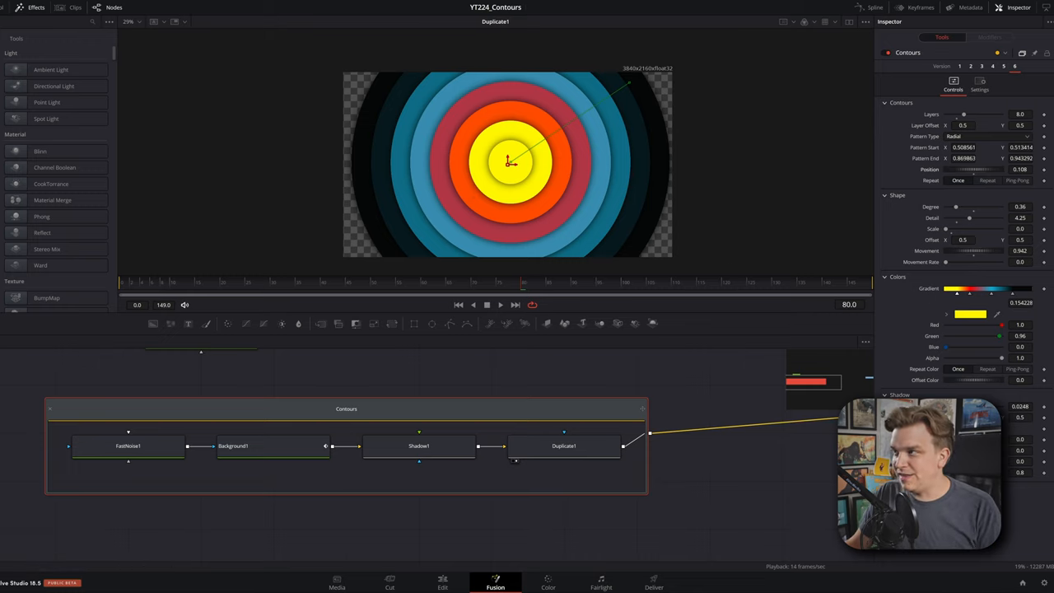
Raise the rings' position to 0.172, then inspect FastNoise1, Shadow1 and Duplicate1 outputs
left_click_drag(972, 169, 989, 169)
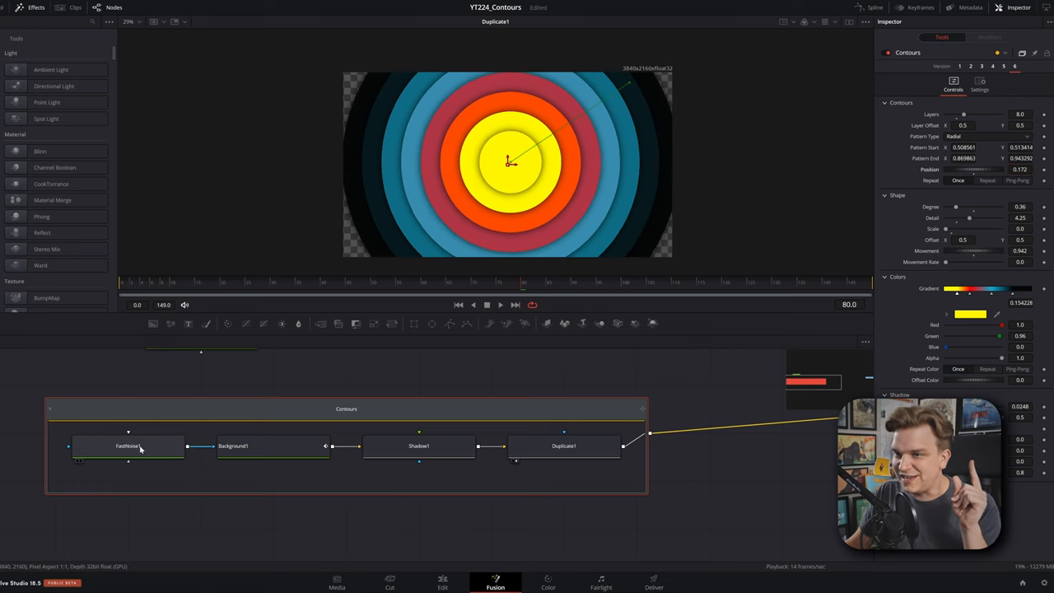
left_click(127, 446)
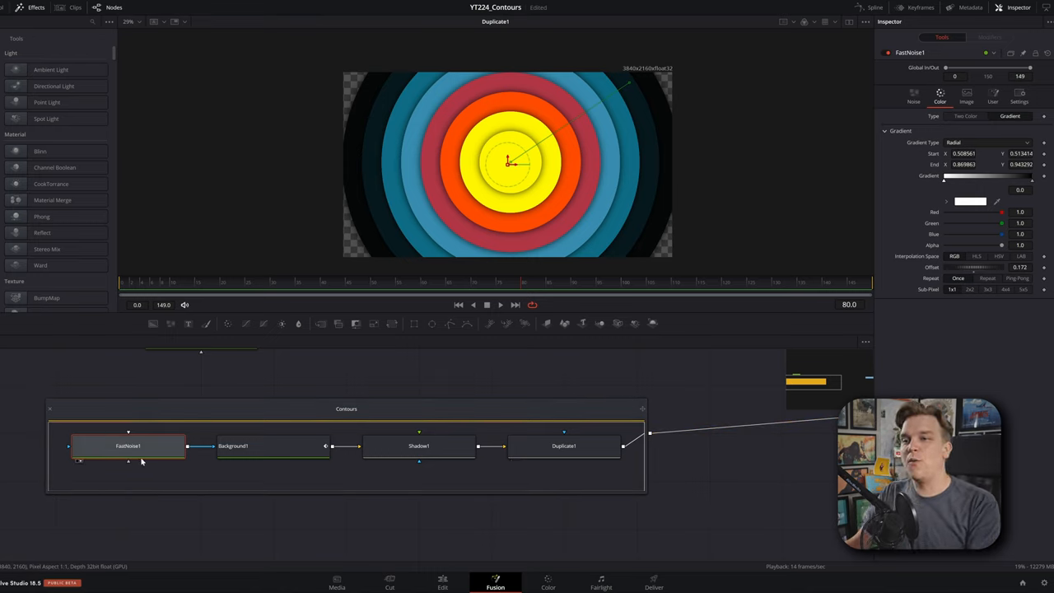
left_click(128, 446)
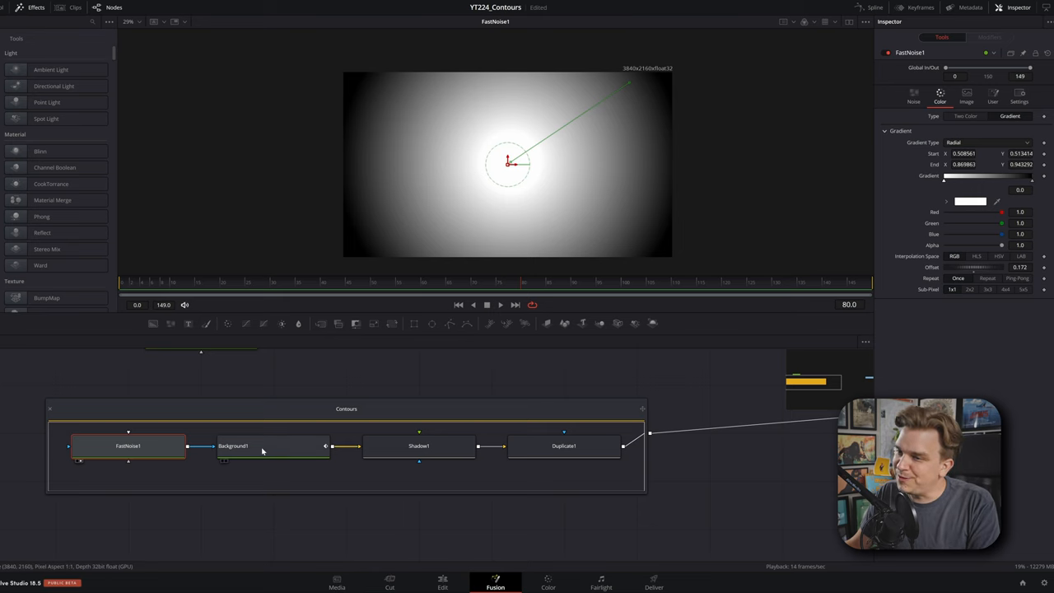
left_click(419, 446)
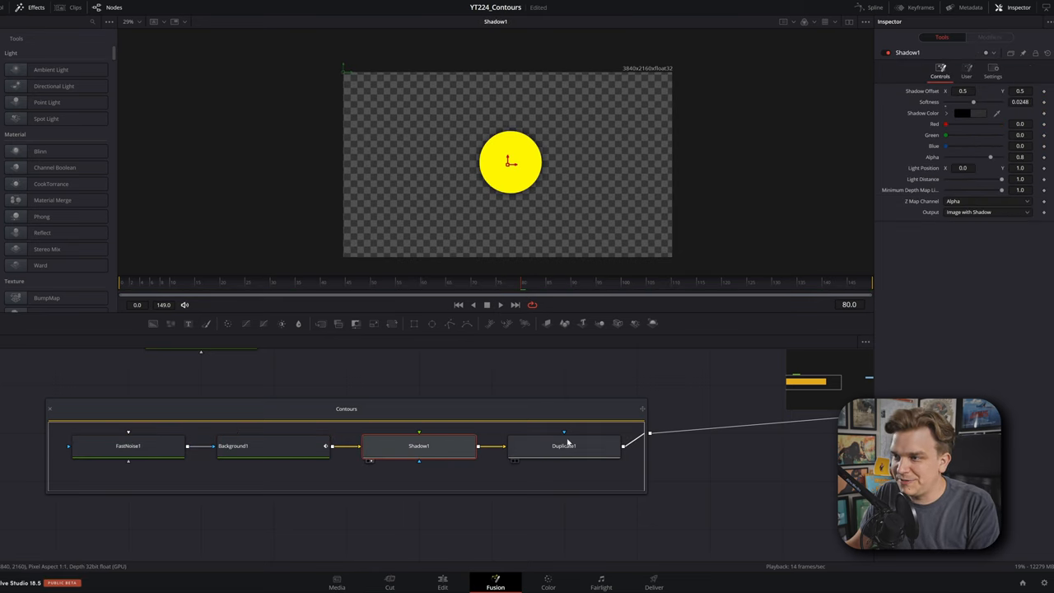
left_click(564, 446)
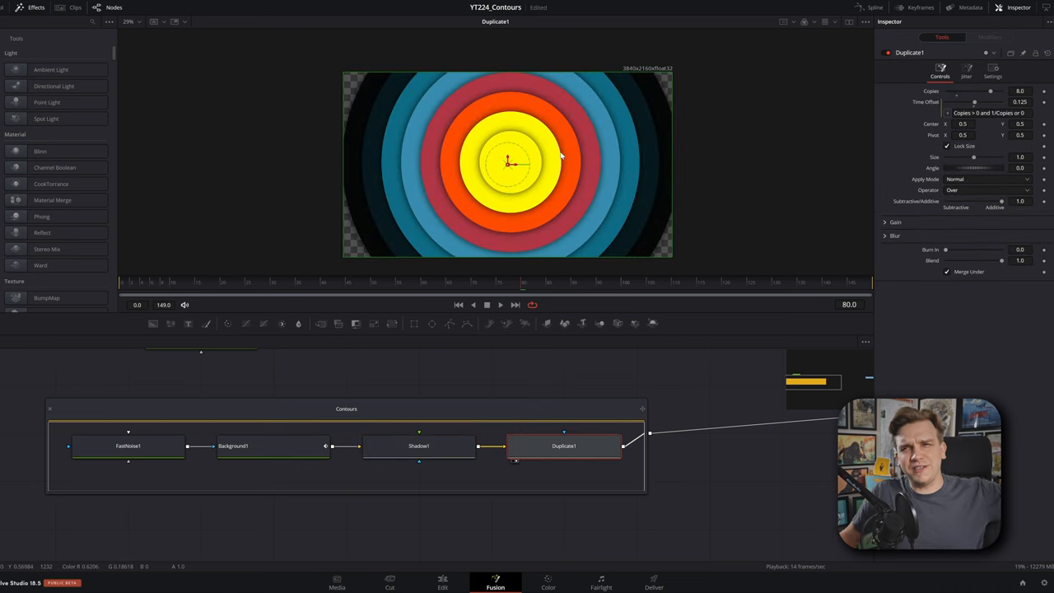
mouse_move(262, 289)
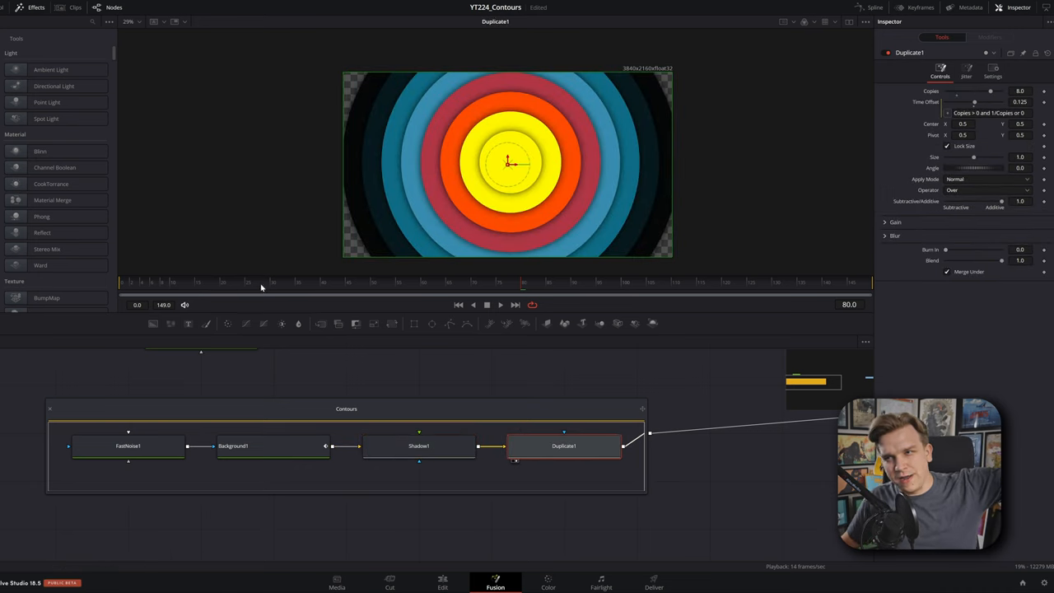